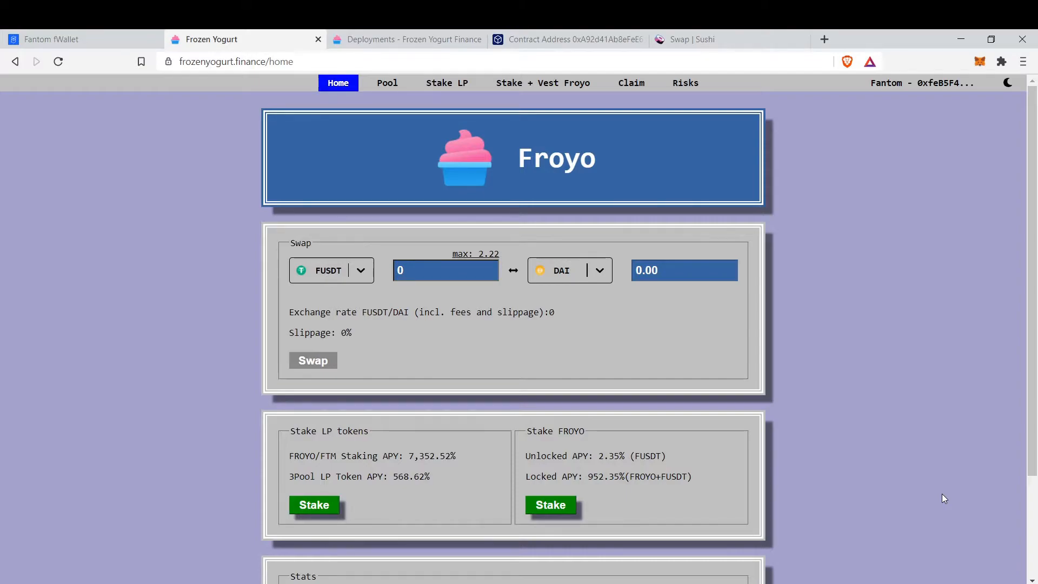
{"action": "mouse_move", "coordinate": [636, 115]}
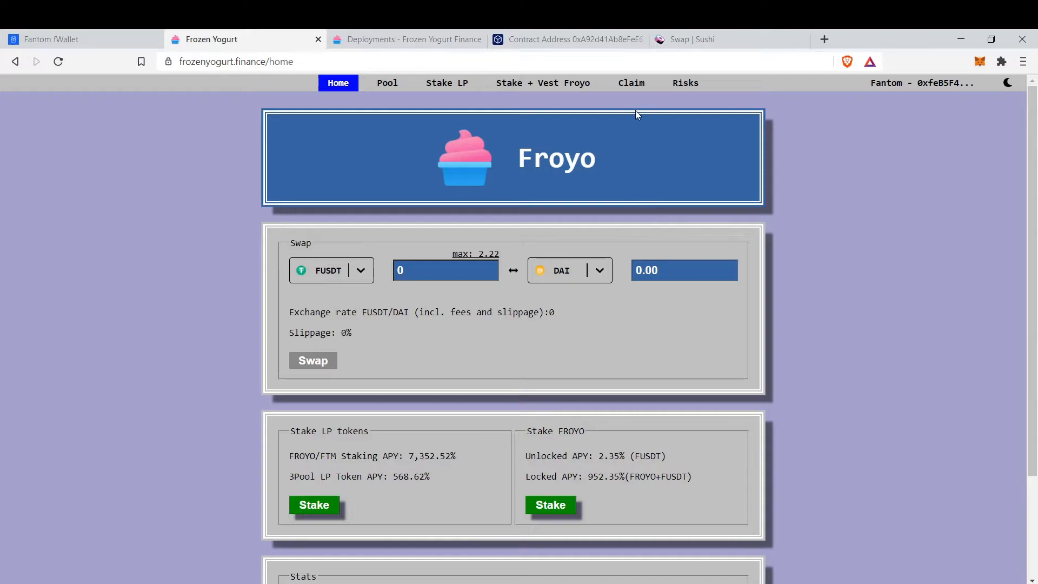
{"action": "mouse_move", "coordinate": [630, 83]}
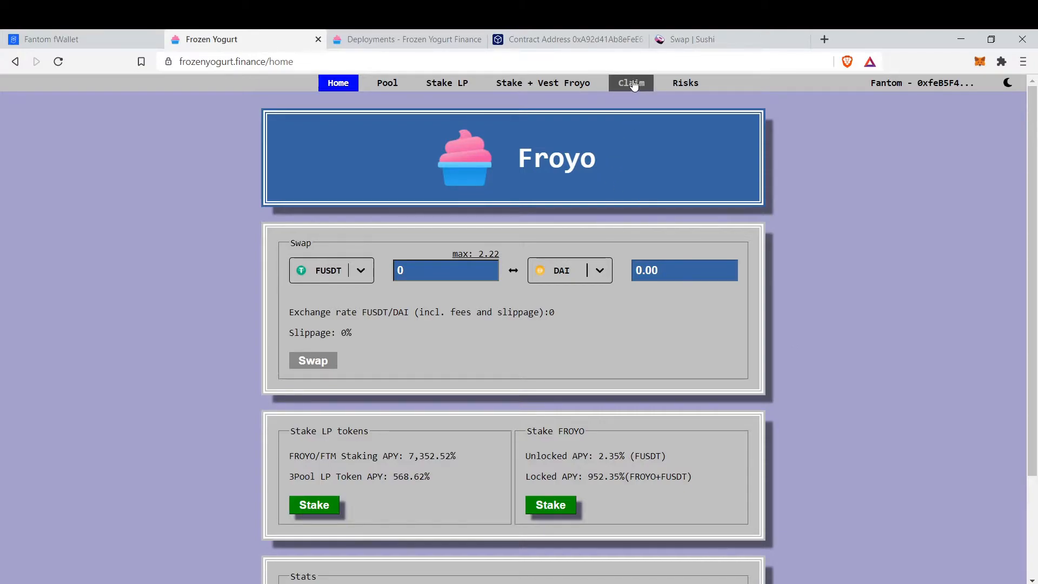
Check for claimable airdrops, then quote the full 2.22 FUSDT balance into about 2.21 DAI.
{"action": "left_click", "coordinate": [630, 83]}
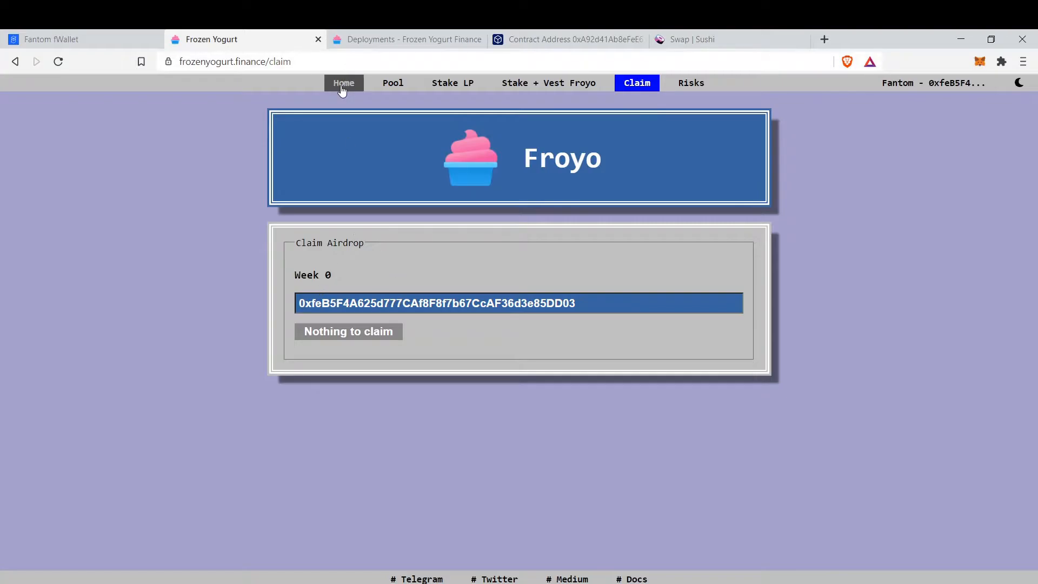
{"action": "left_click", "coordinate": [342, 83]}
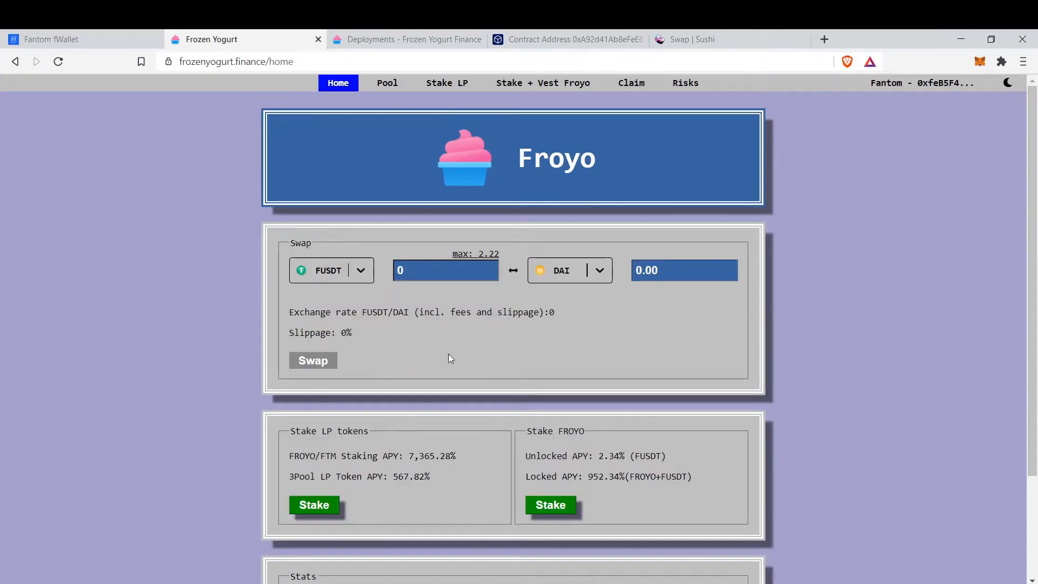
{"action": "mouse_move", "coordinate": [453, 347]}
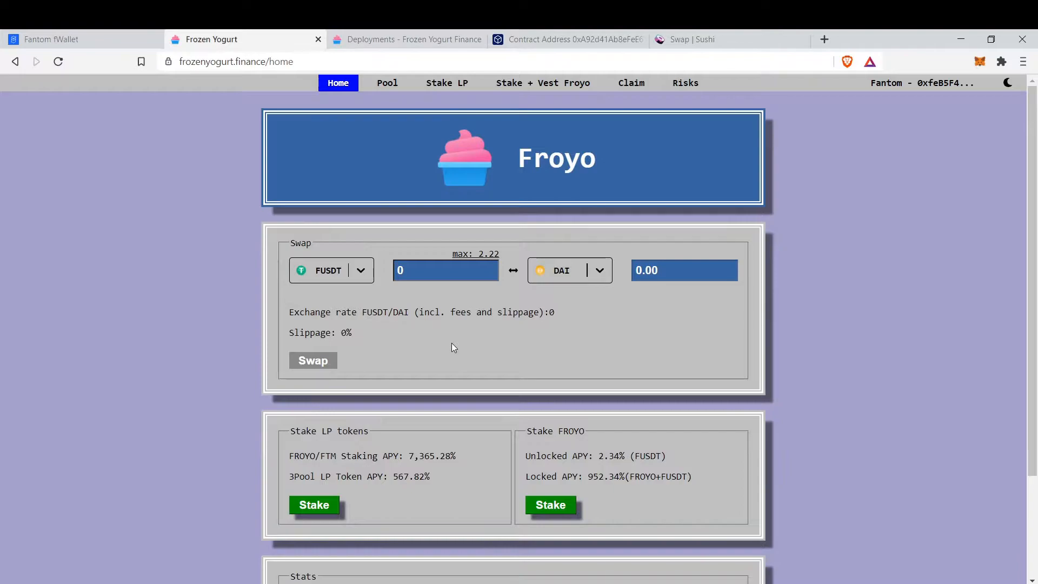
{"action": "left_click", "coordinate": [445, 269]}
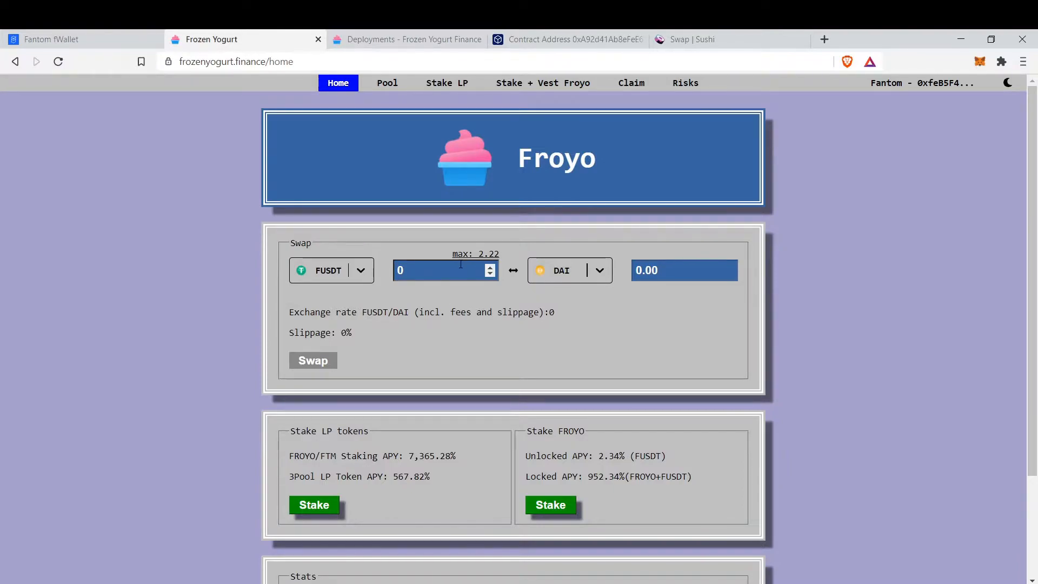
{"action": "left_click", "coordinate": [475, 254]}
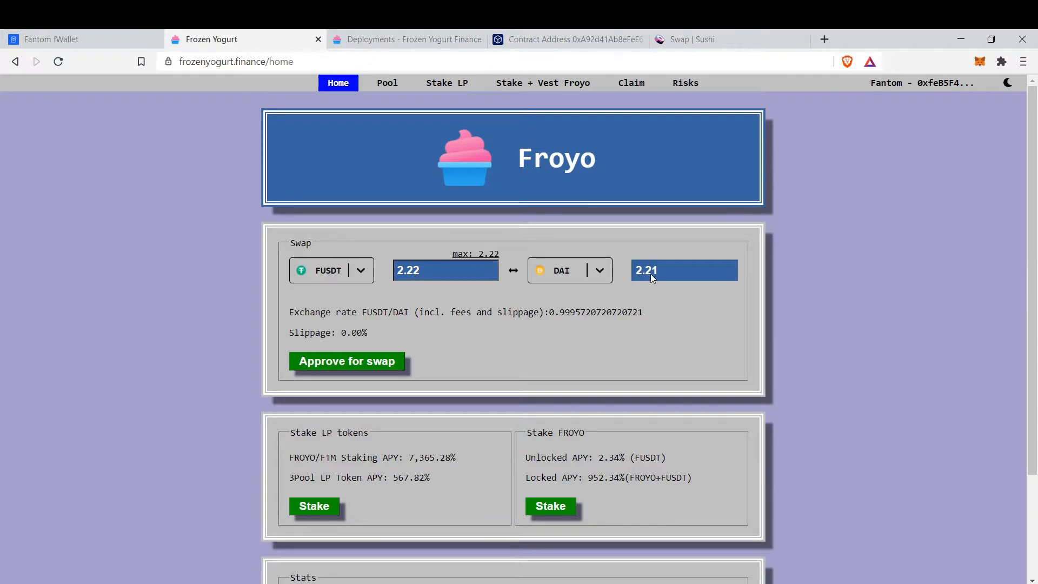
{"action": "mouse_move", "coordinate": [573, 334]}
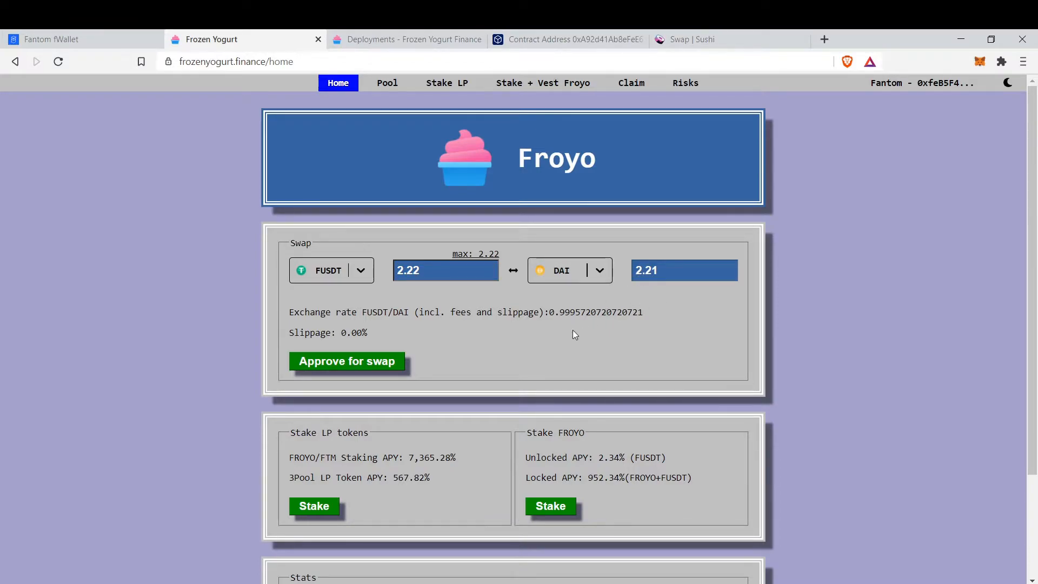
Scroll through the home page to review staking APYs and pool stakes.
{"action": "scroll", "scroll_direction": "down", "scroll_amount": 3}
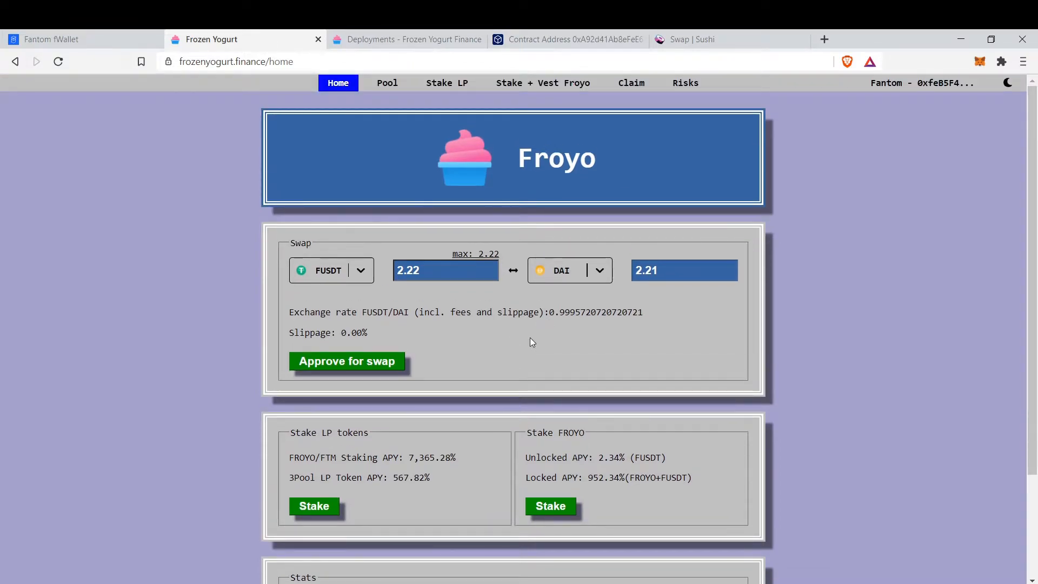
{"action": "scroll", "scroll_direction": "down", "scroll_amount": 3}
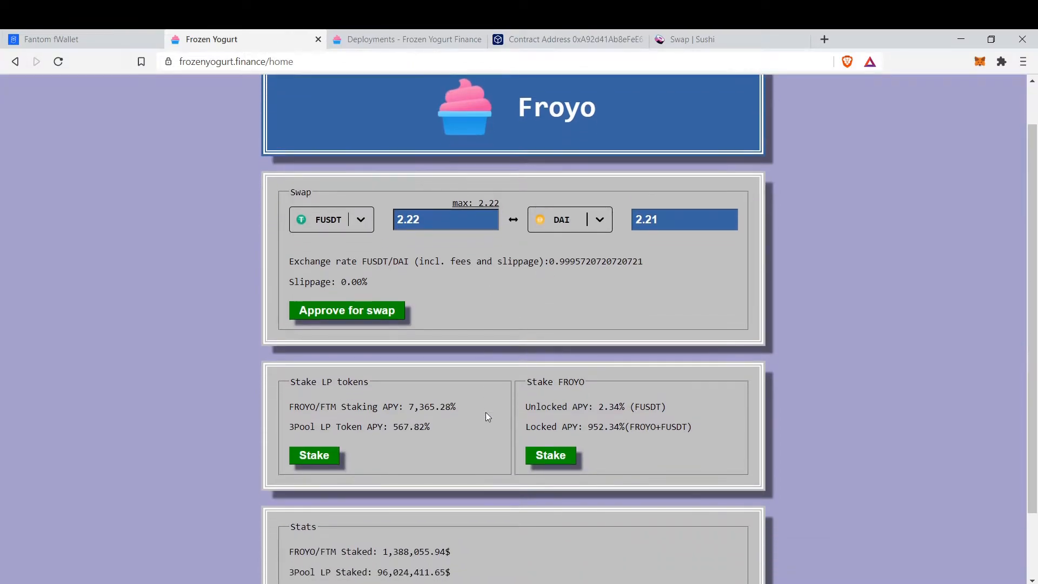
{"action": "scroll", "scroll_direction": "down", "scroll_amount": 3}
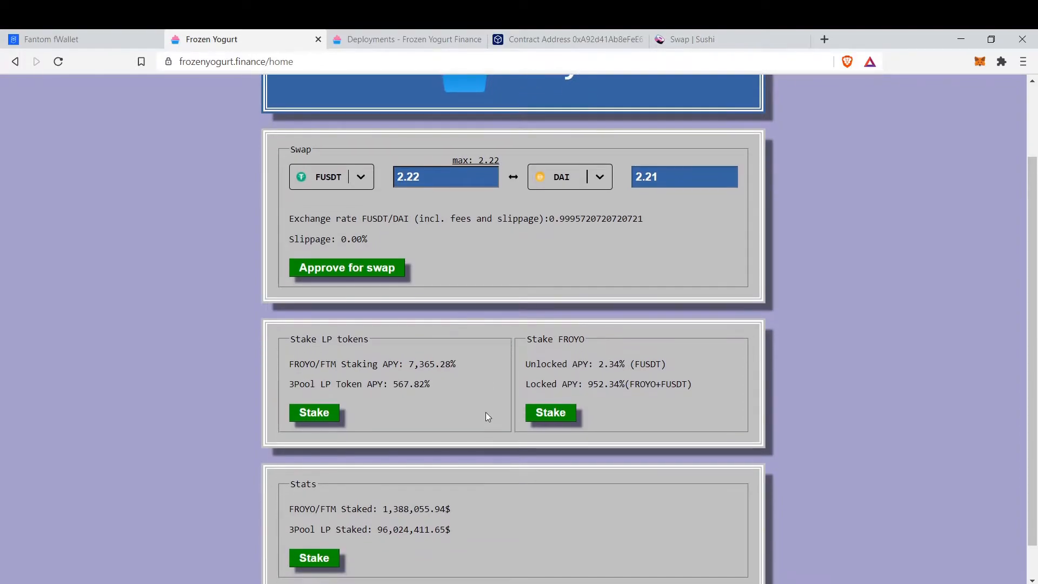
{"action": "scroll", "scroll_direction": "up", "scroll_amount": 3}
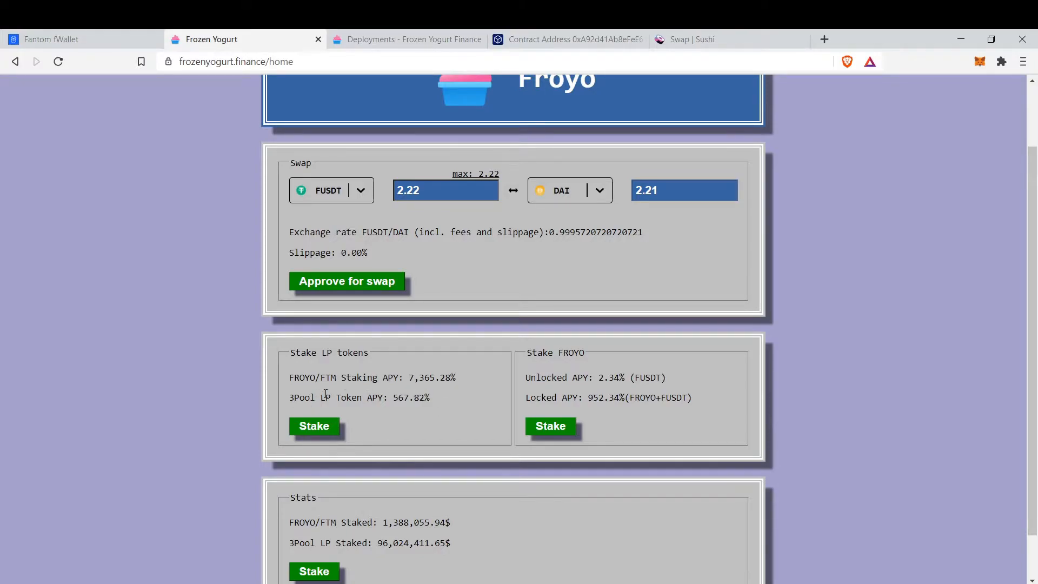
{"action": "mouse_move", "coordinate": [397, 407]}
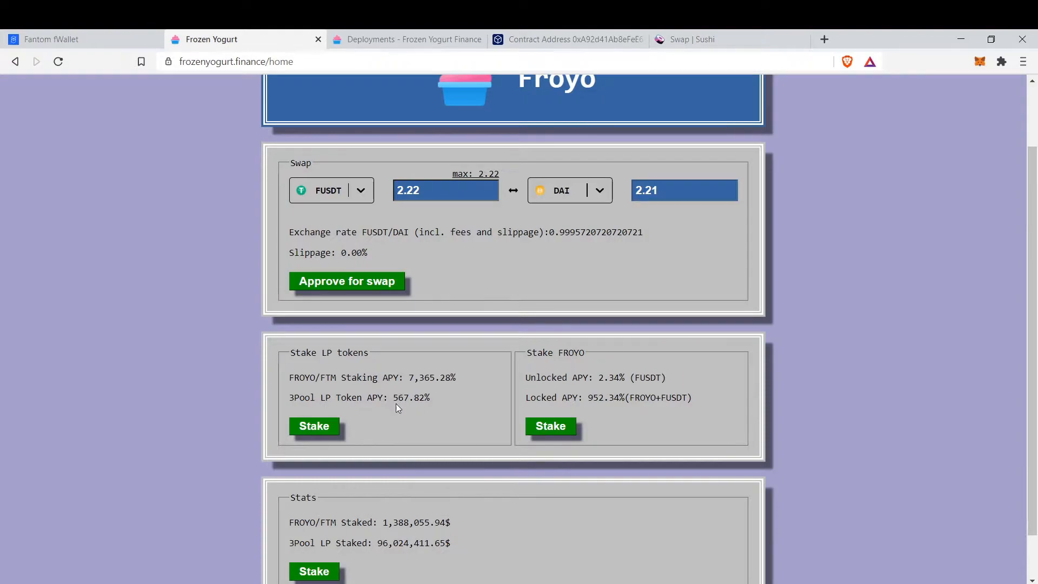
{"action": "mouse_move", "coordinate": [416, 416]}
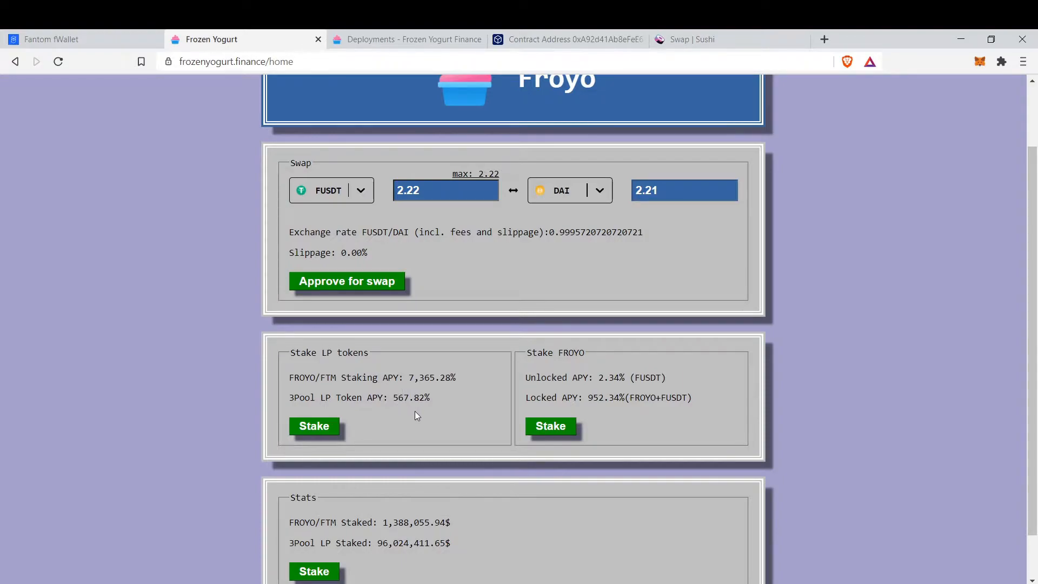
{"action": "scroll", "scroll_direction": "up", "scroll_amount": 3}
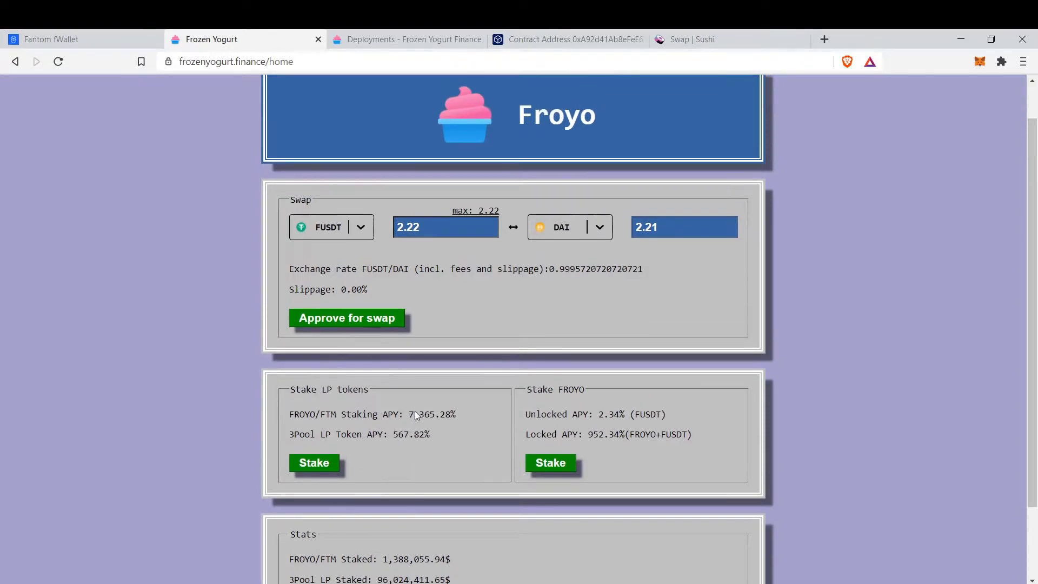
{"action": "scroll", "scroll_direction": "up", "scroll_amount": 3}
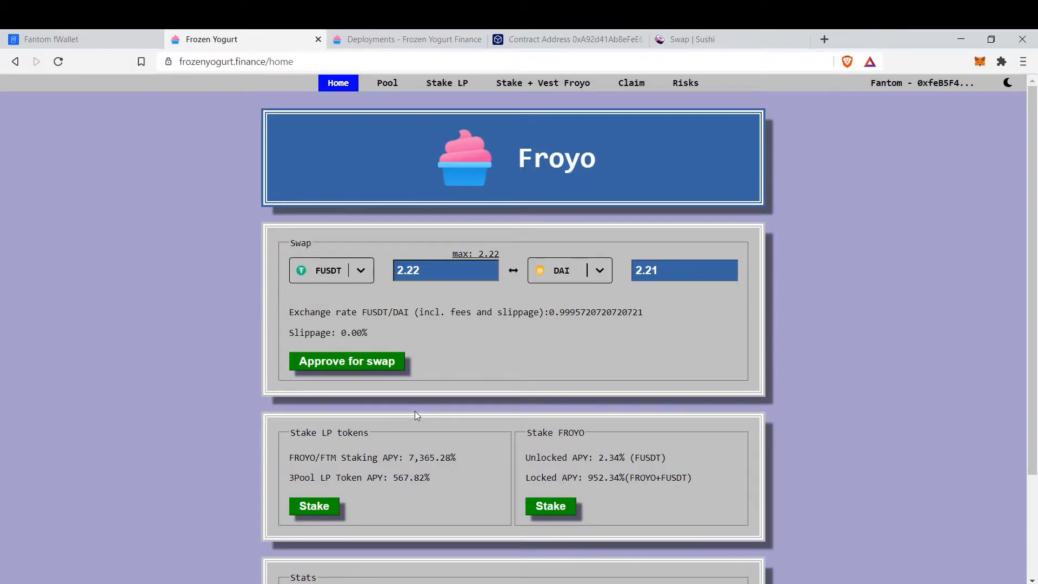
{"action": "mouse_move", "coordinate": [389, 128]}
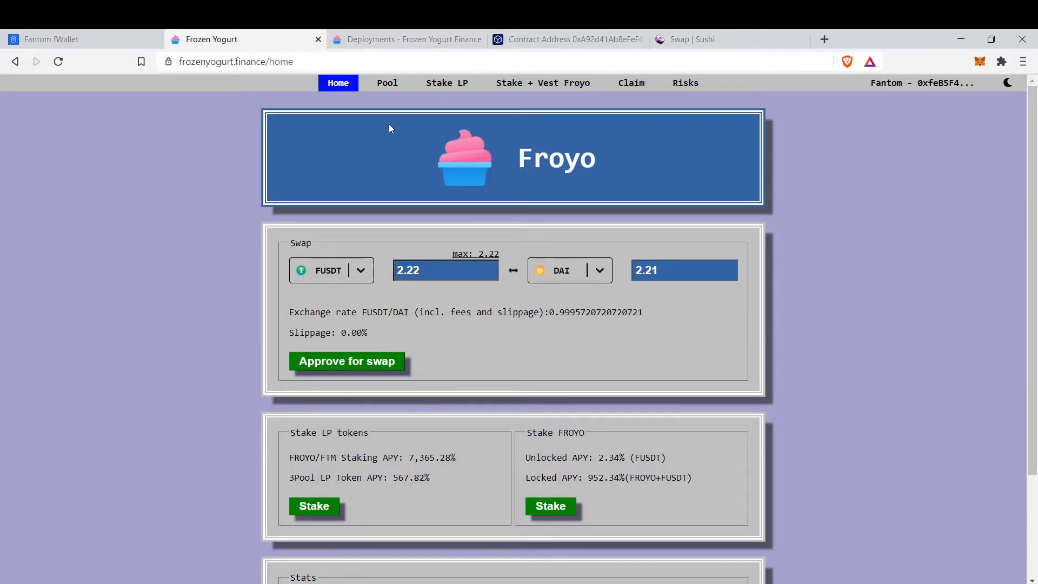
{"action": "mouse_move", "coordinate": [390, 218]}
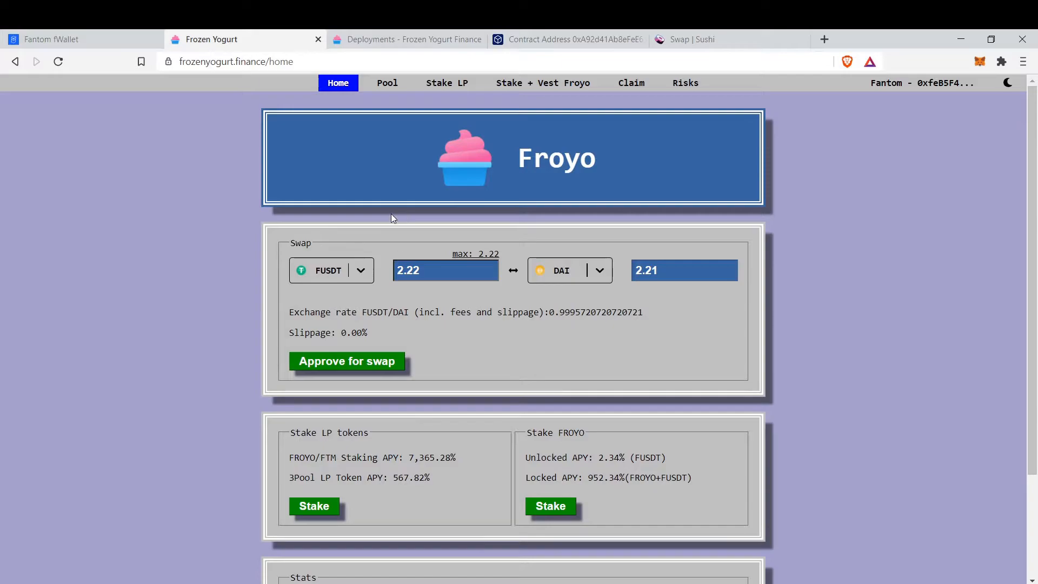
Approve FUSDT for the stablecoin pool, then zero its amount, leaving 3.13 USDC to deposit.
{"action": "left_click", "coordinate": [387, 83]}
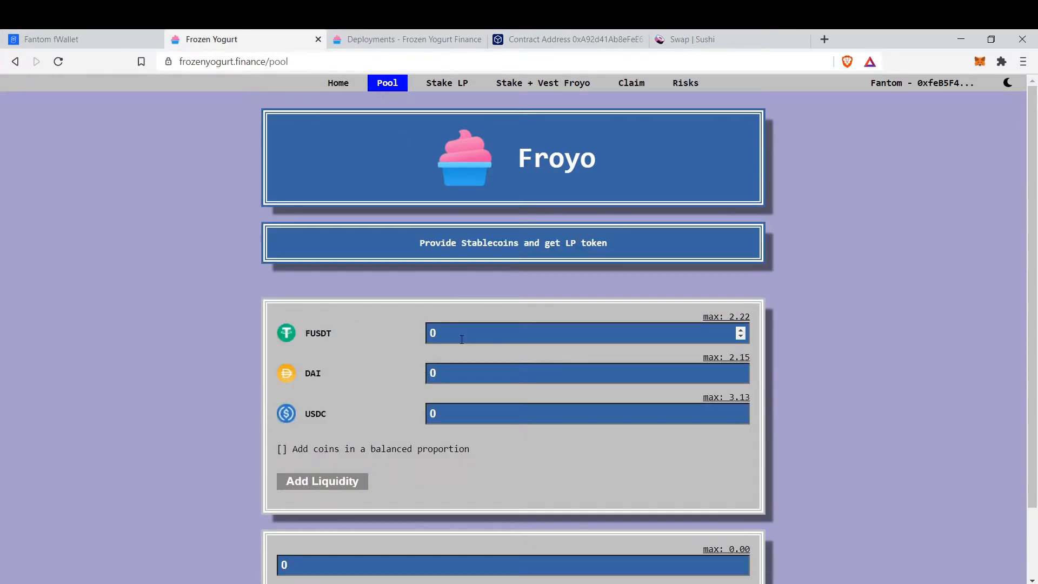
{"action": "mouse_move", "coordinate": [442, 458]}
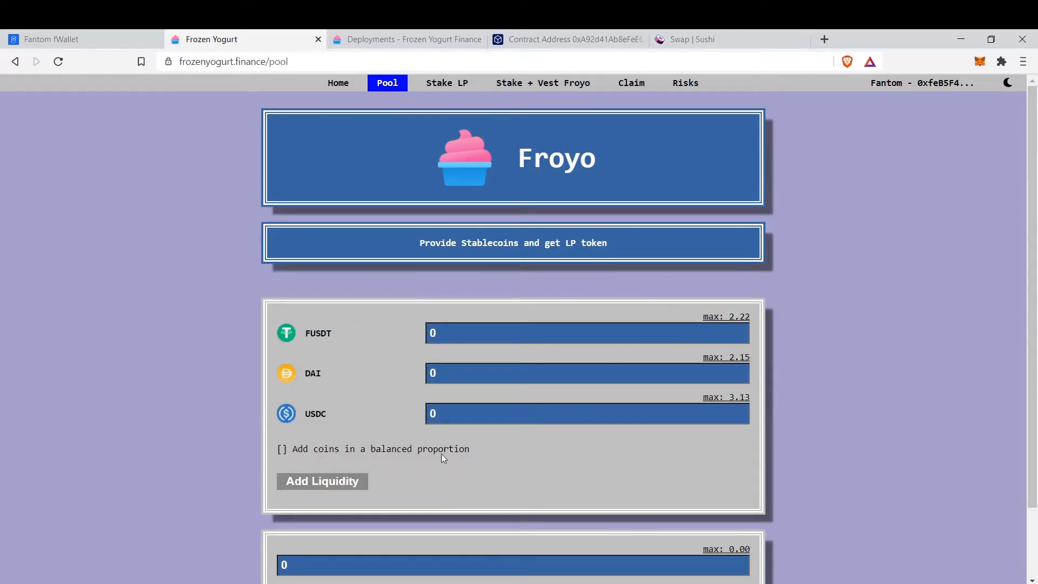
{"action": "scroll", "scroll_direction": "down", "scroll_amount": 3}
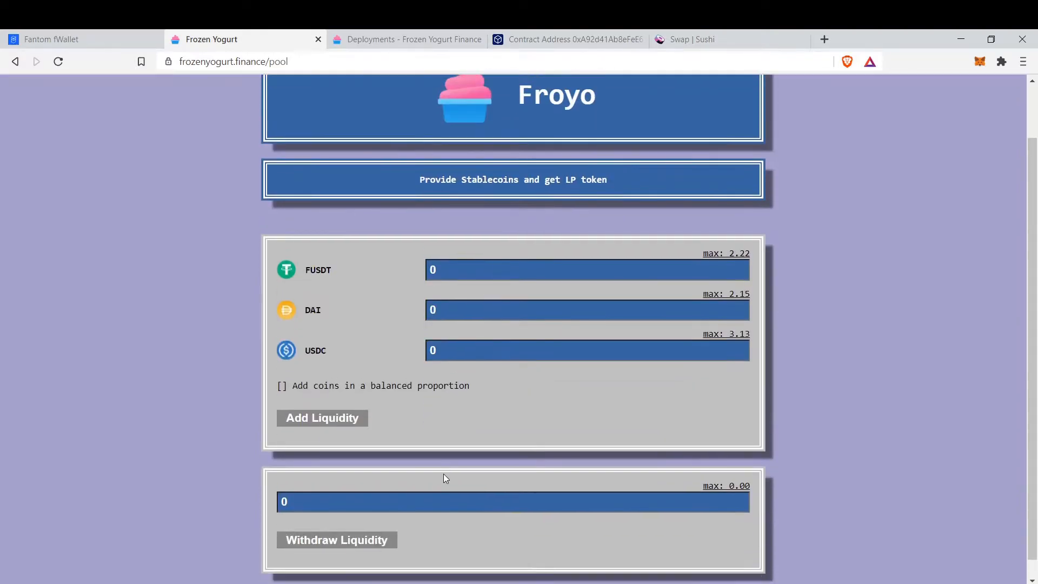
{"action": "scroll", "scroll_direction": "up", "scroll_amount": 3}
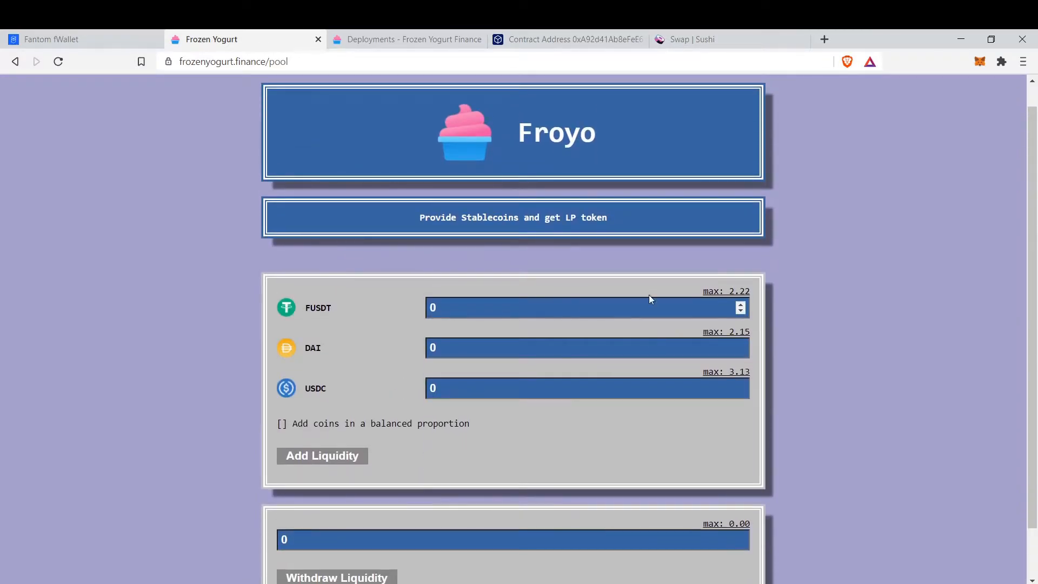
{"action": "mouse_move", "coordinate": [673, 296]}
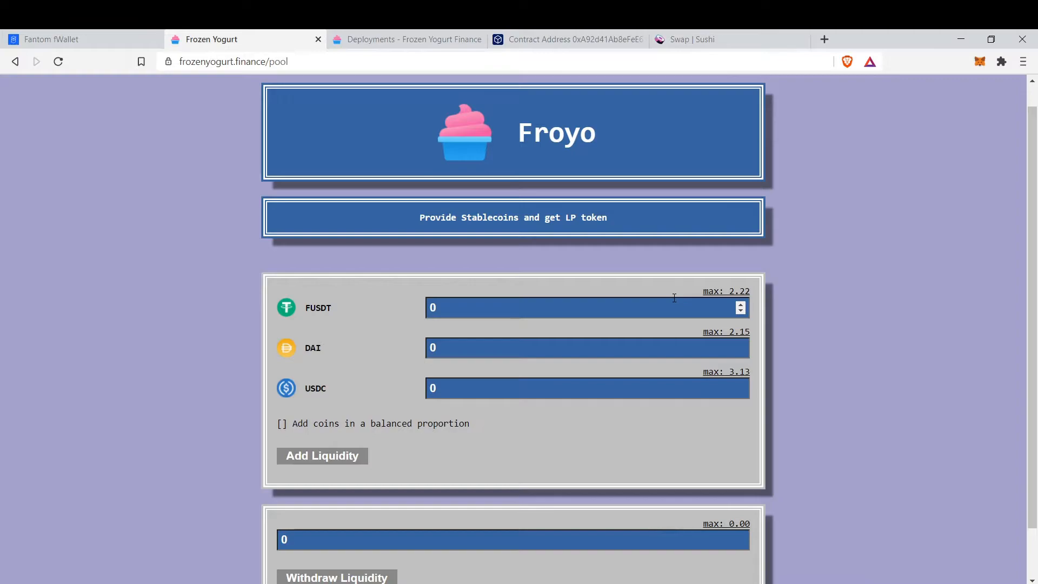
{"action": "left_click", "coordinate": [725, 291]}
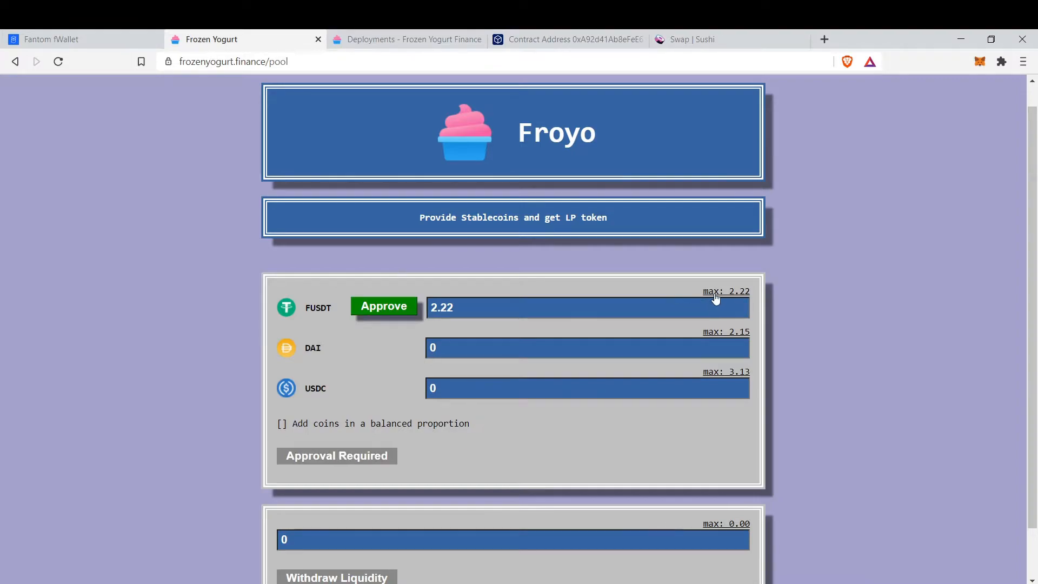
{"action": "mouse_move", "coordinate": [554, 340]}
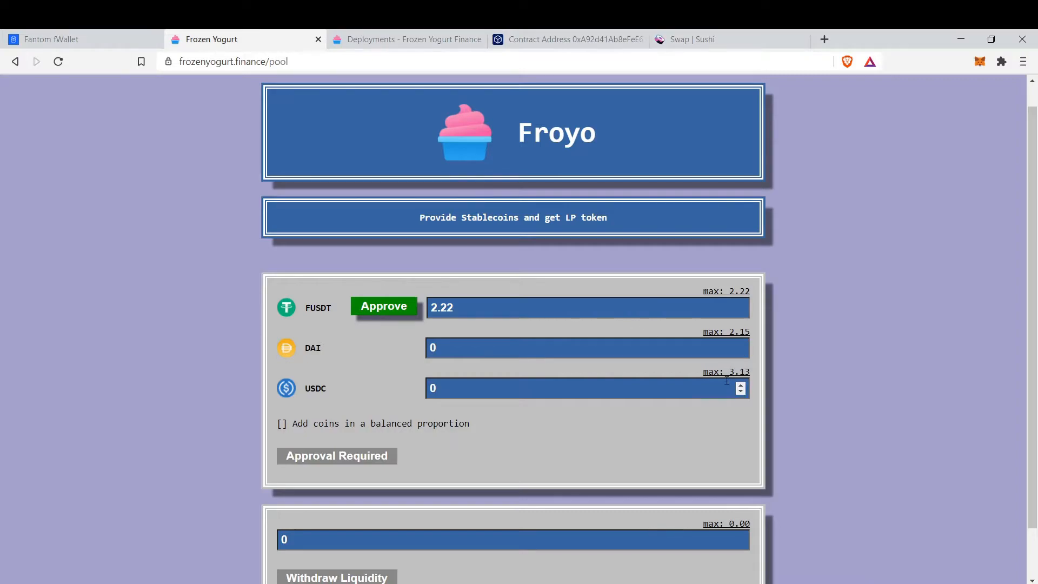
{"action": "left_click", "coordinate": [725, 371]}
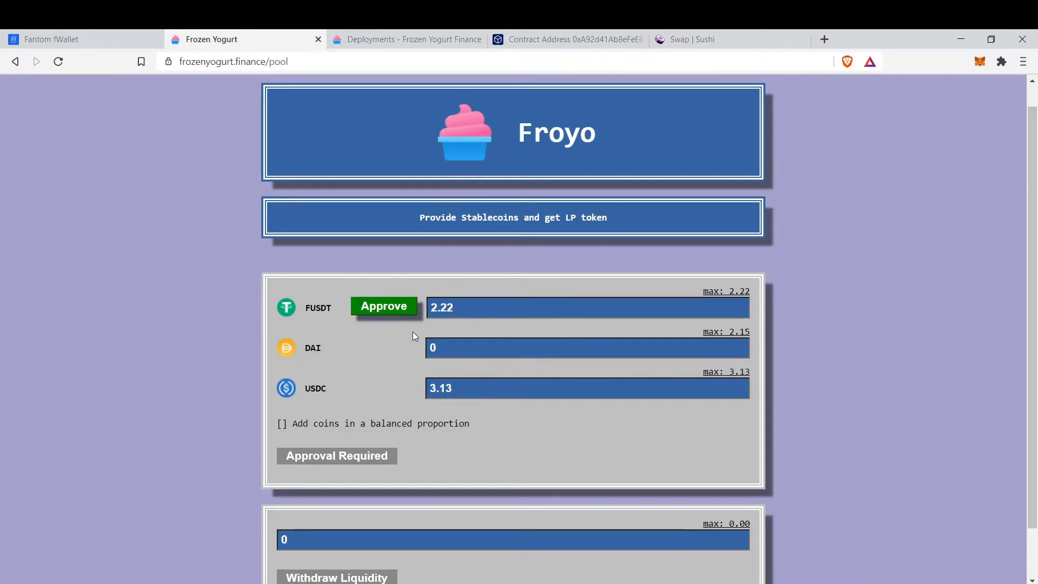
{"action": "left_click", "coordinate": [586, 306]}
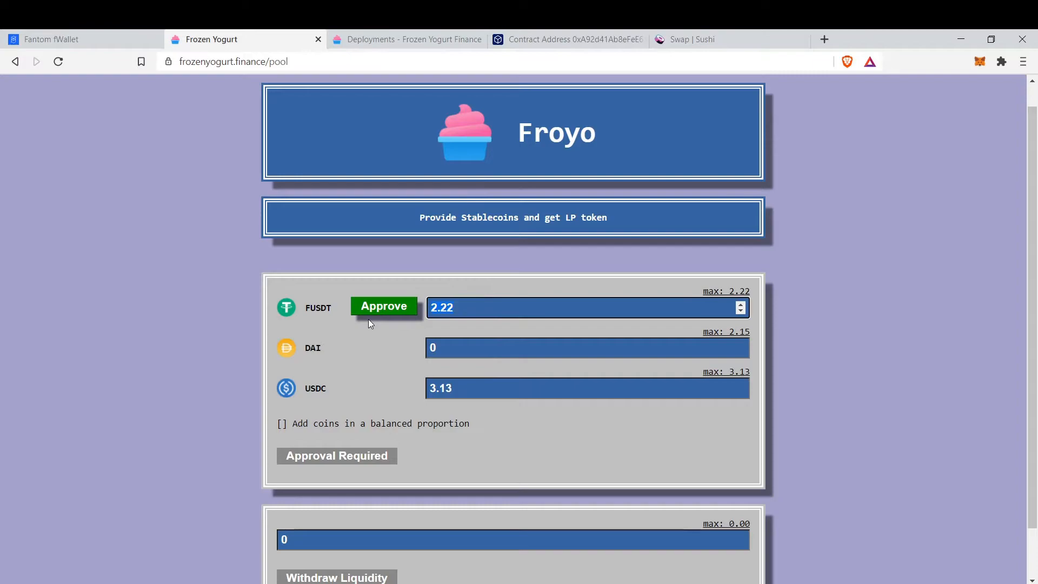
{"action": "left_click", "coordinate": [383, 306]}
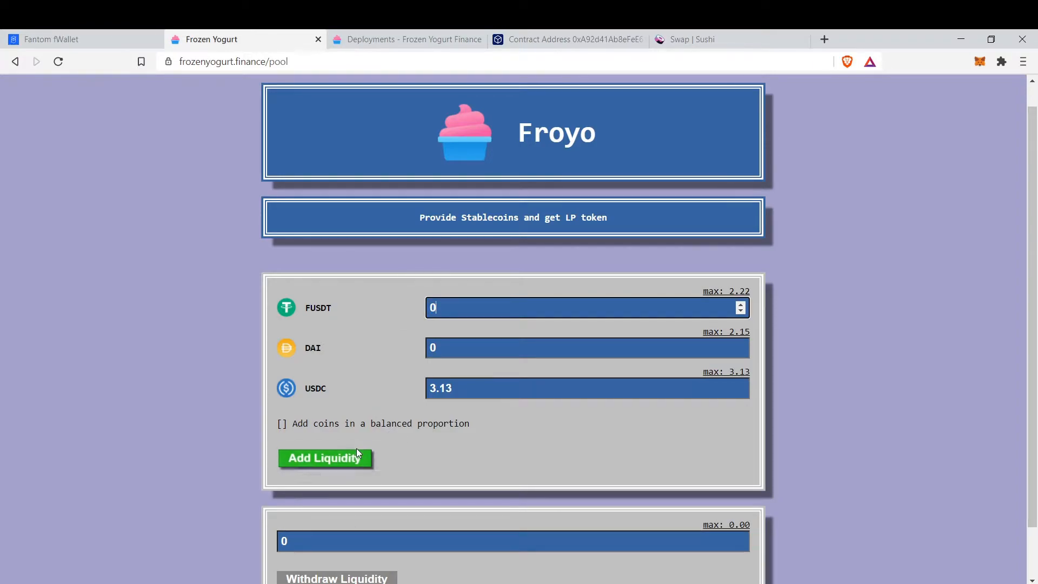
Add the 3.13 USDC as liquidity and confirm the transaction in MetaMask.
{"action": "left_click", "coordinate": [324, 457]}
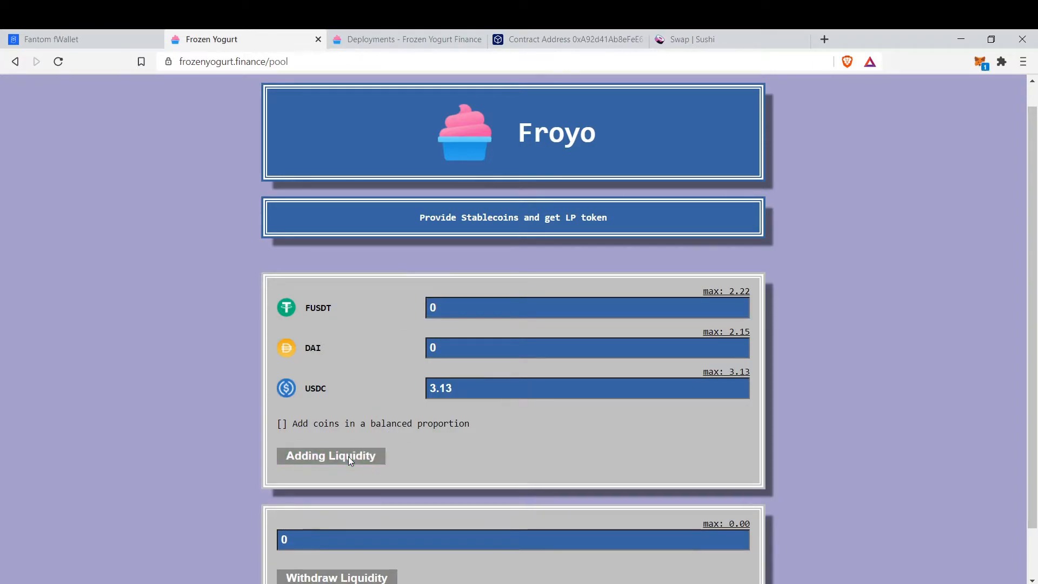
{"action": "left_click", "coordinate": [330, 455]}
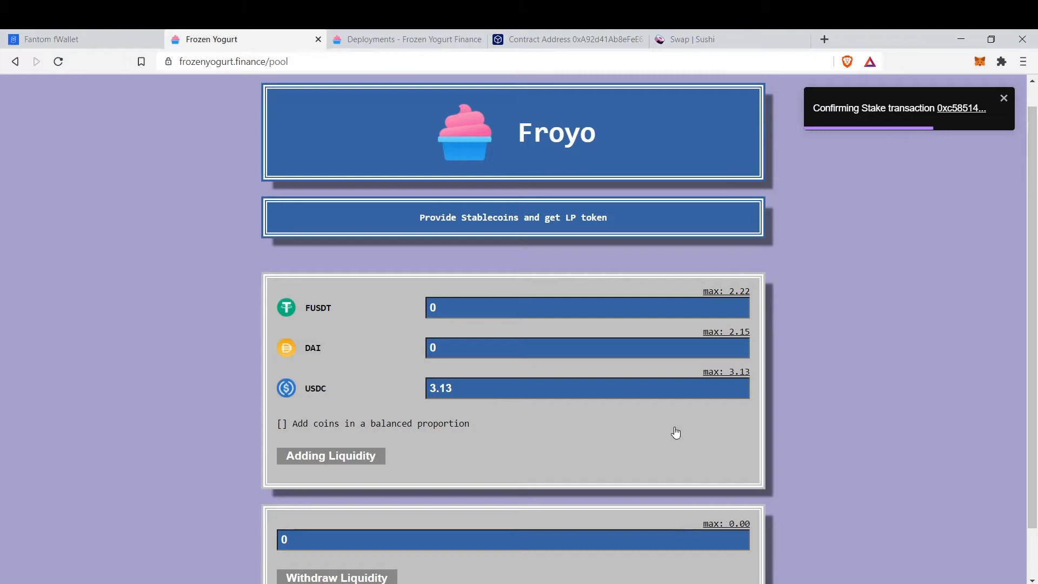
{"action": "mouse_move", "coordinate": [831, 247]}
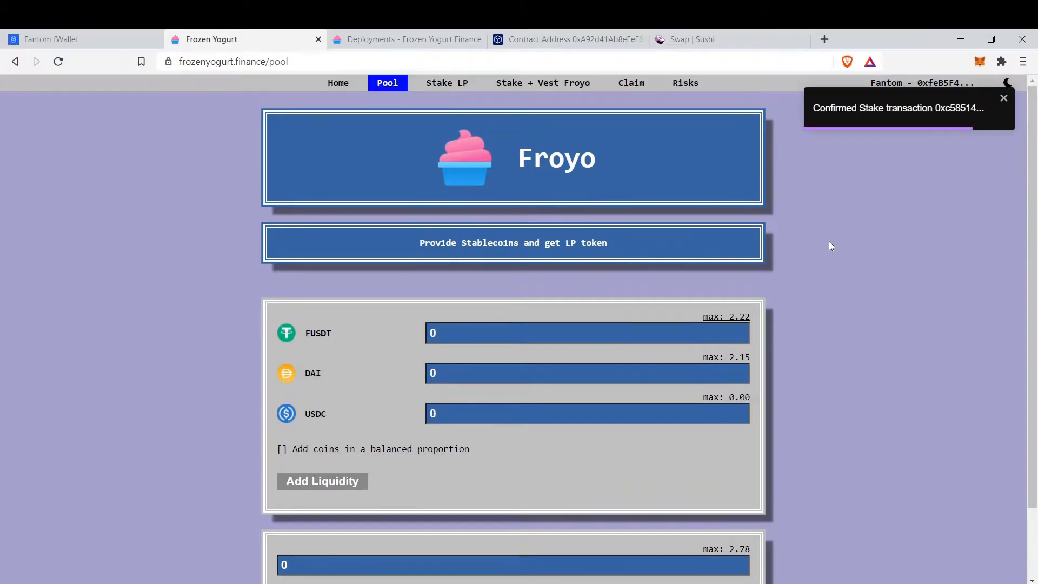
{"action": "mouse_move", "coordinate": [813, 324]}
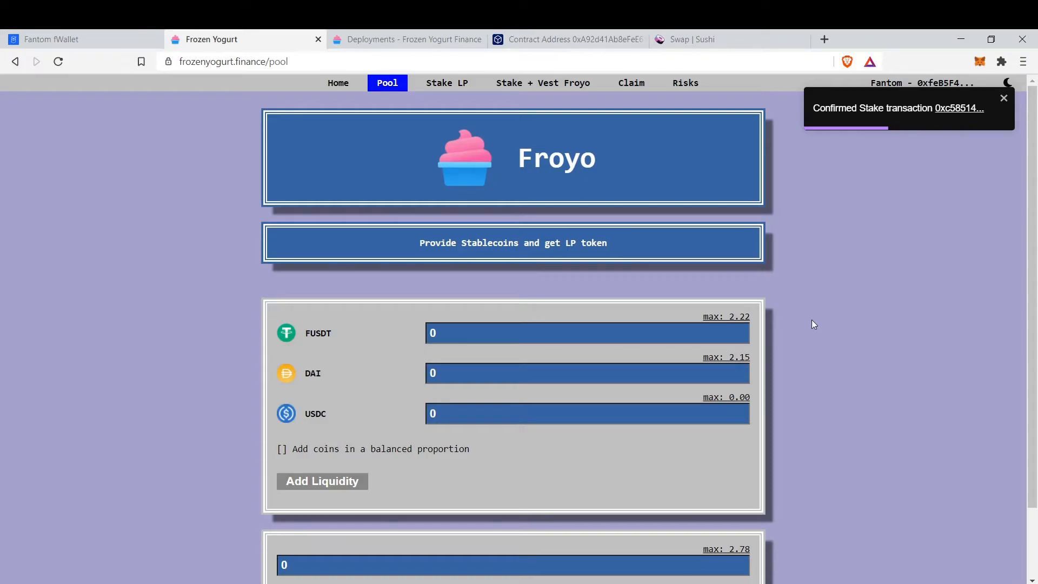
{"action": "mouse_move", "coordinate": [384, 427]}
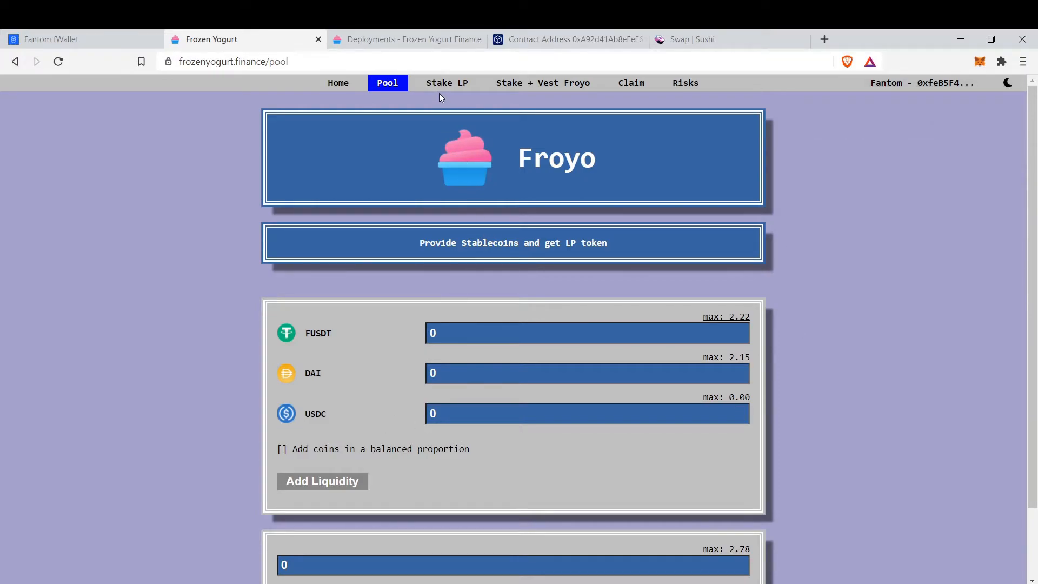
Stake the full 2.7876412868 3Pool LP balance and confirm it in MetaMask.
{"action": "left_click", "coordinate": [446, 83]}
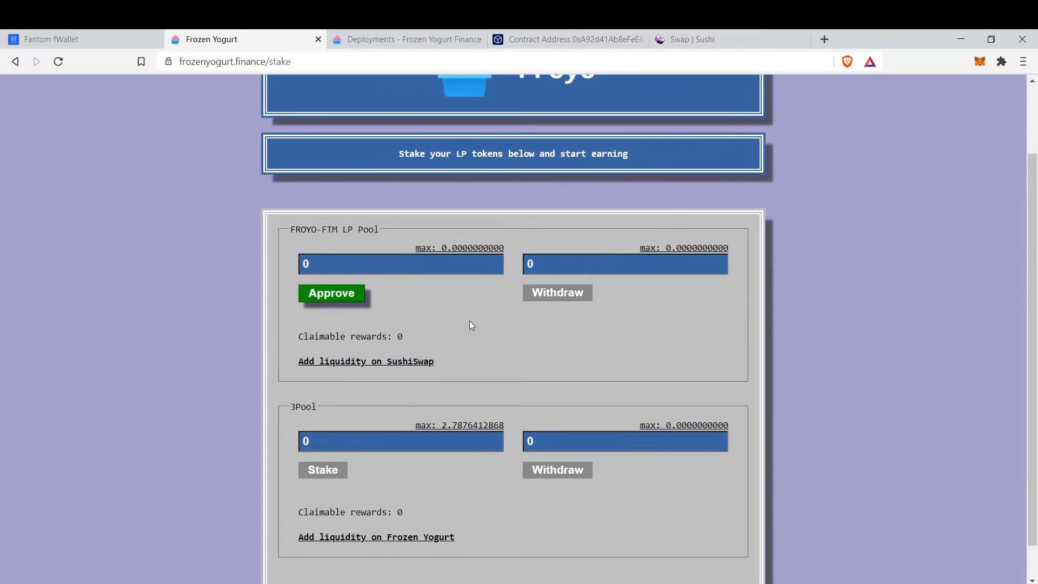
{"action": "scroll", "scroll_direction": "down", "scroll_amount": 3}
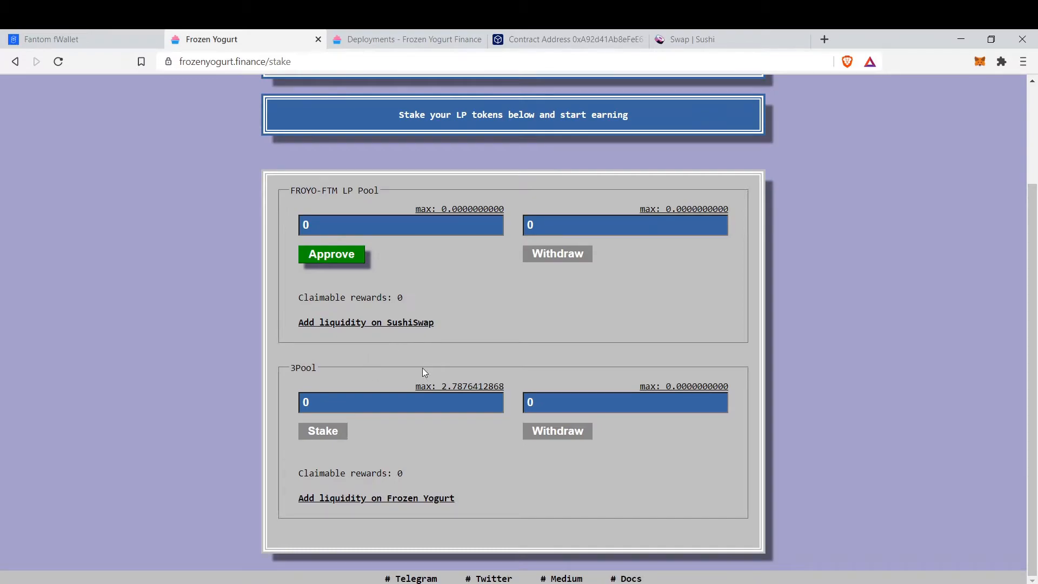
{"action": "left_click", "coordinate": [459, 386]}
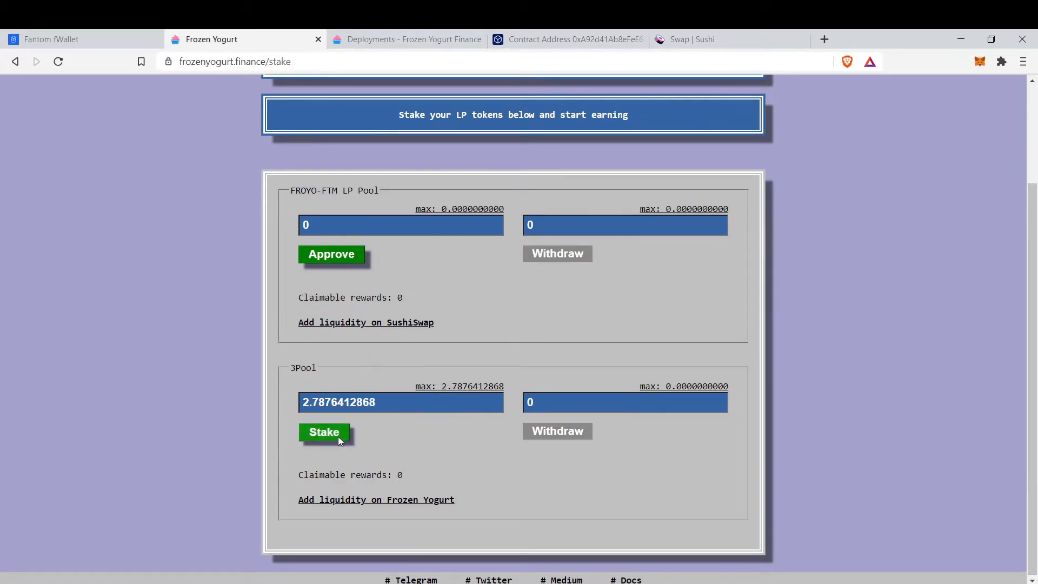
{"action": "left_click", "coordinate": [324, 431]}
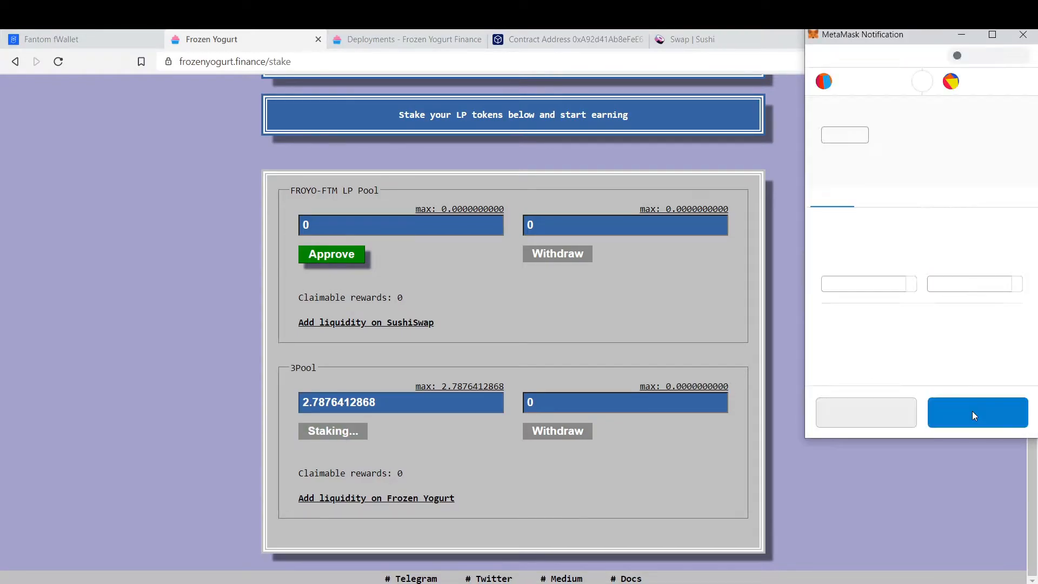
{"action": "left_click", "coordinate": [976, 411]}
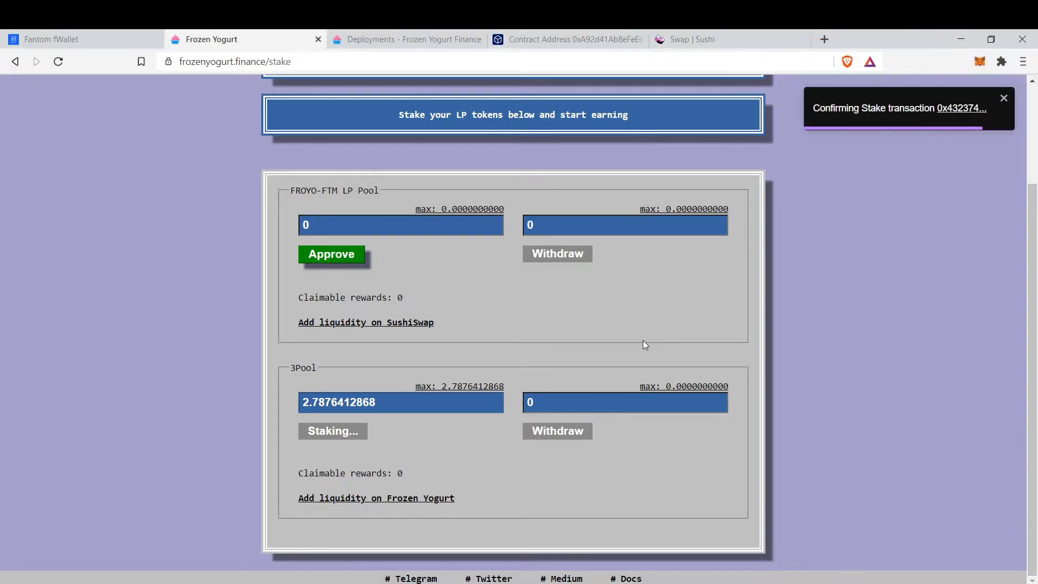
{"action": "scroll", "scroll_direction": "up", "scroll_amount": 3}
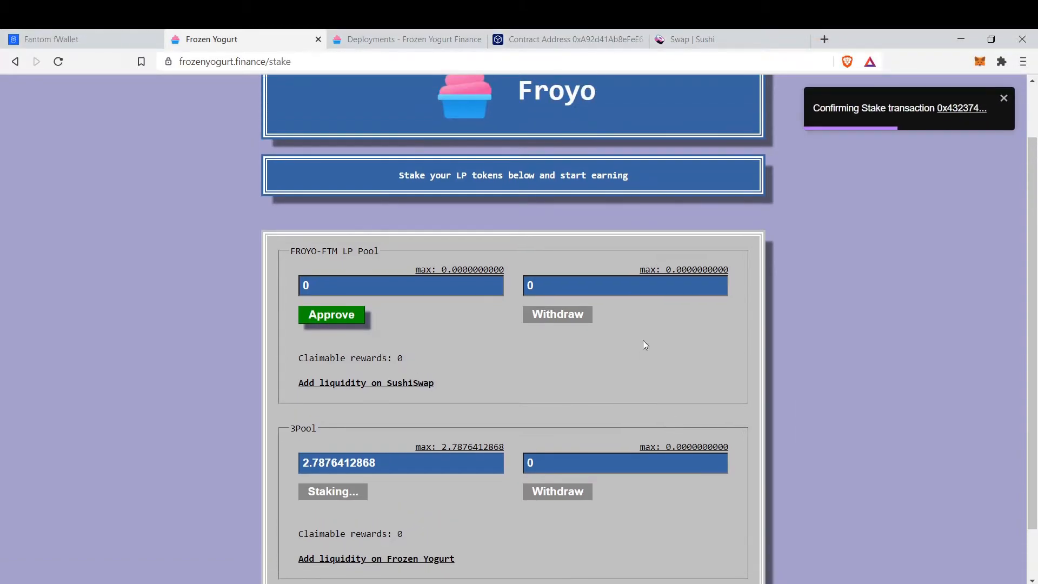
{"action": "scroll", "scroll_direction": "down", "scroll_amount": 3}
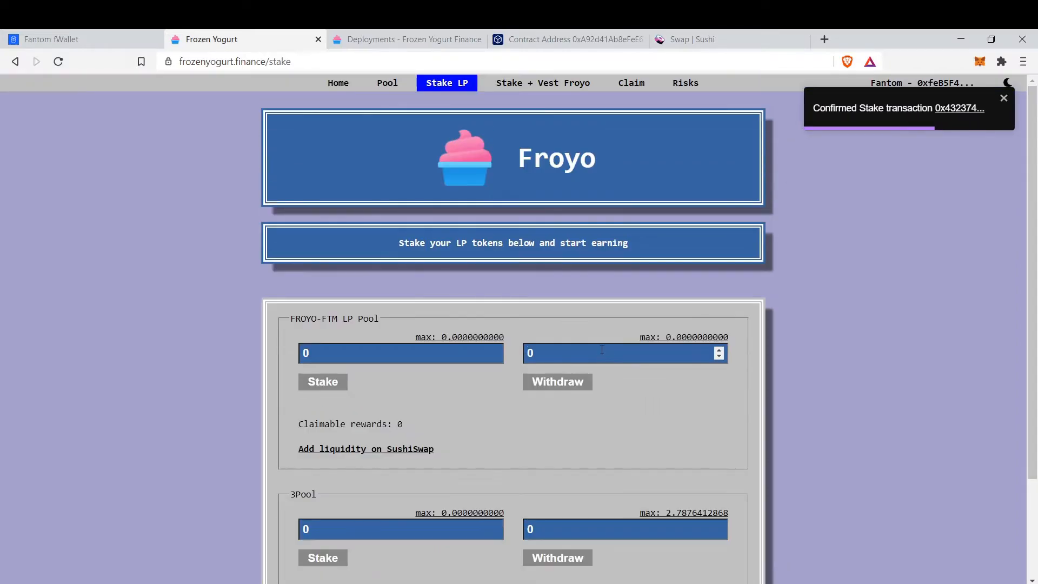
{"action": "scroll", "scroll_direction": "down", "scroll_amount": 3}
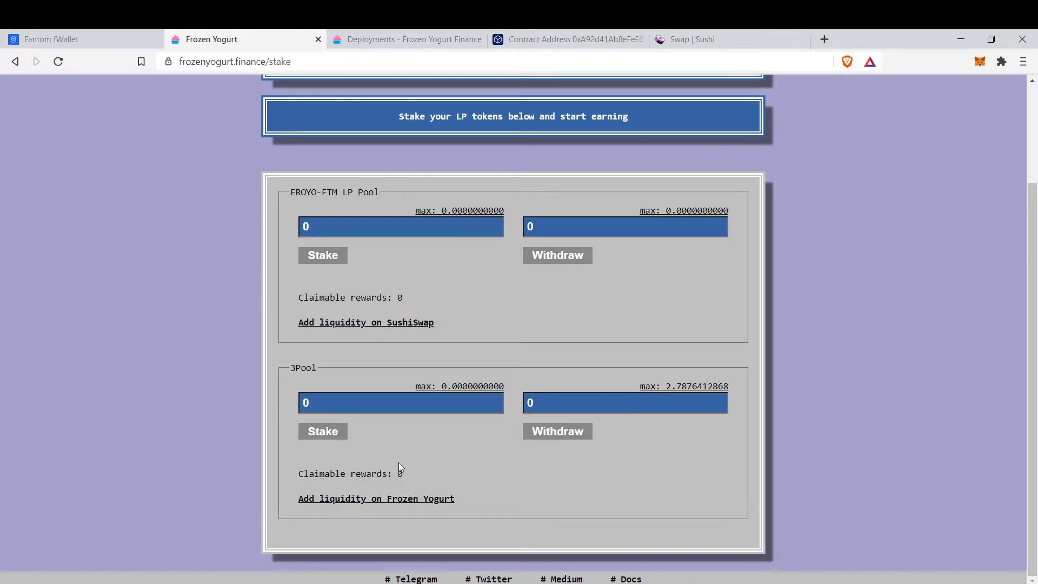
Review the Stake + Vest Froyo page's vesting rules, Stake/Lock and Withdraw Froyo panels.
{"action": "scroll", "scroll_direction": "up", "scroll_amount": 3}
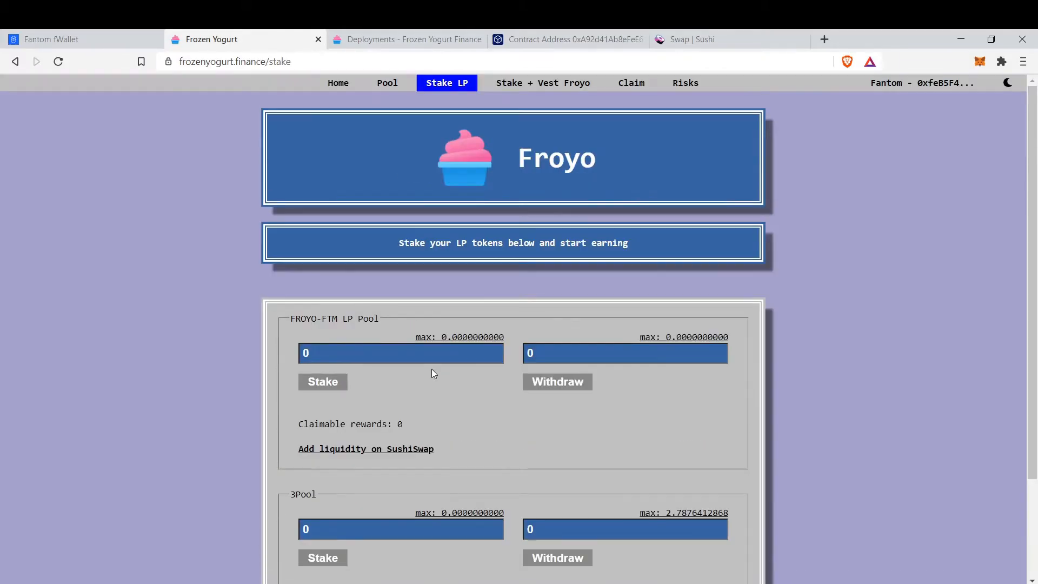
{"action": "left_click", "coordinate": [542, 82]}
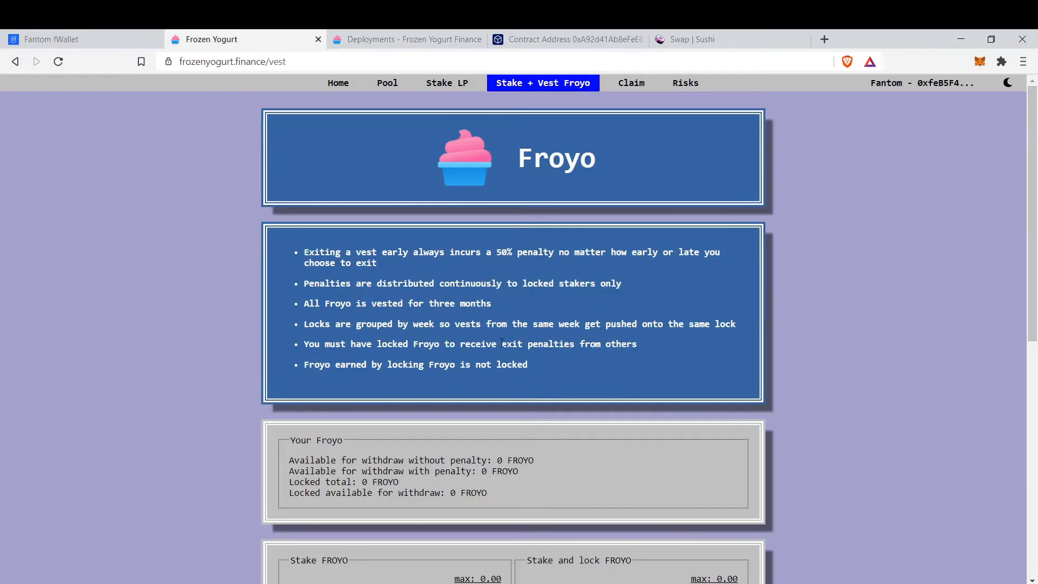
{"action": "scroll", "scroll_direction": "down", "scroll_amount": 3}
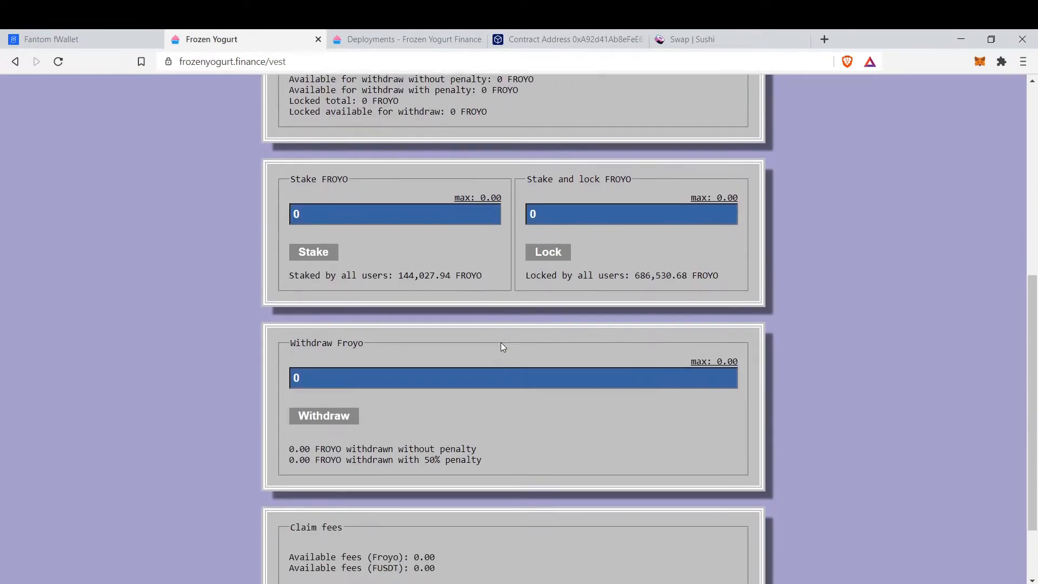
{"action": "scroll", "scroll_direction": "down", "scroll_amount": 3}
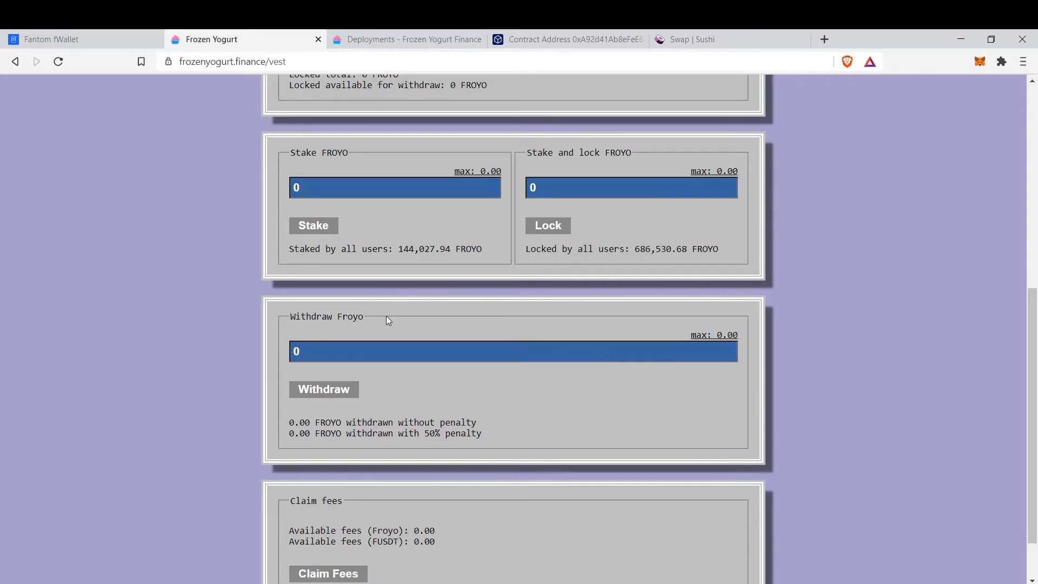
{"action": "mouse_move", "coordinate": [428, 405]}
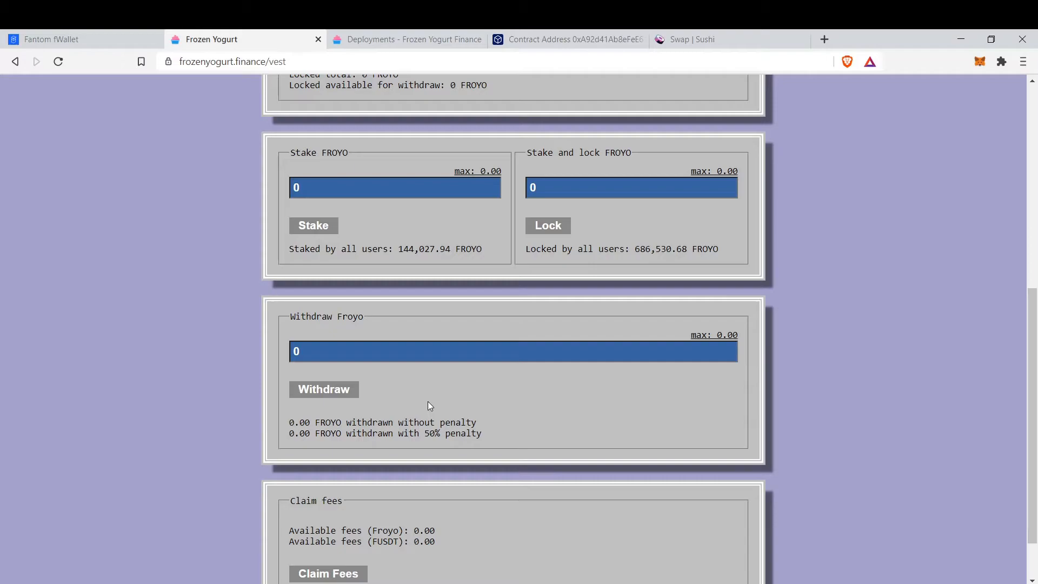
{"action": "scroll", "scroll_direction": "up", "scroll_amount": 3}
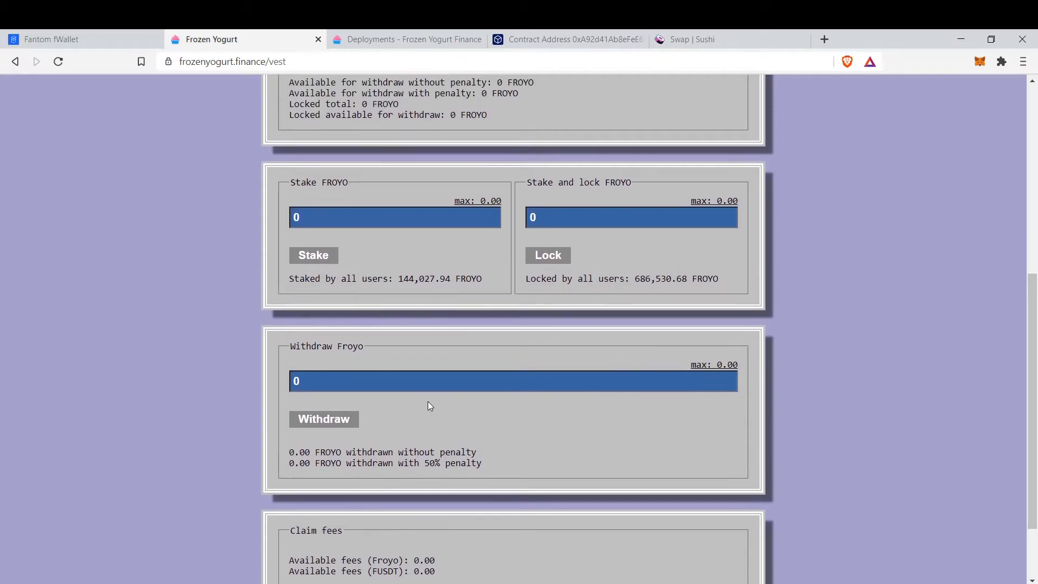
{"action": "scroll", "scroll_direction": "up", "scroll_amount": 3}
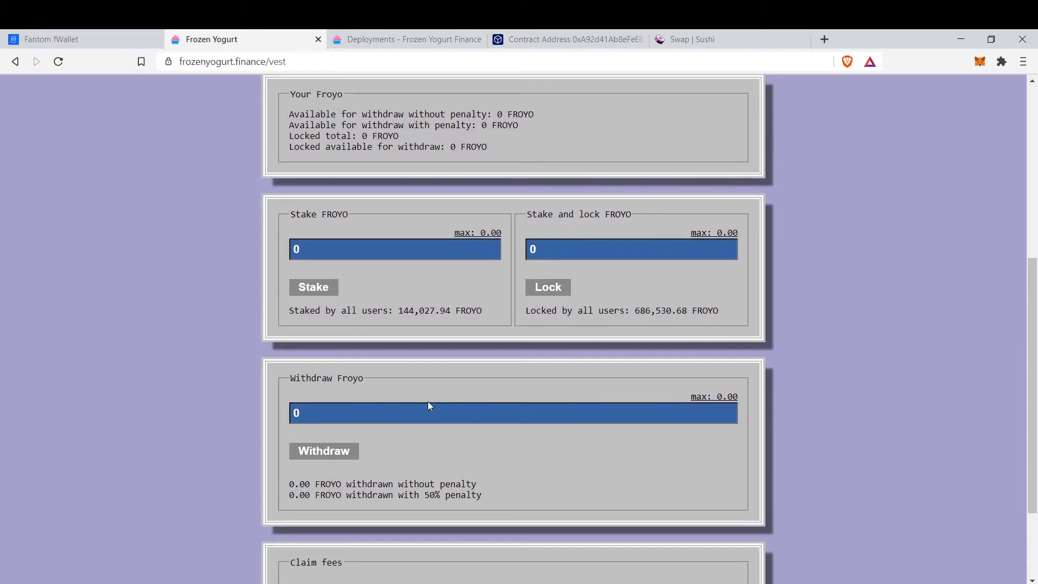
{"action": "mouse_move", "coordinate": [413, 309]}
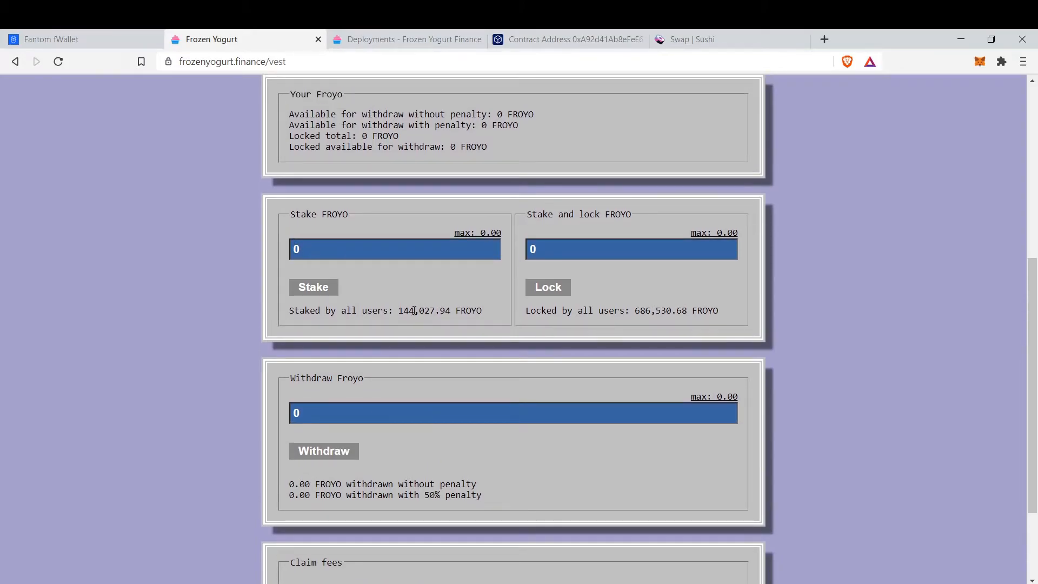
{"action": "scroll", "scroll_direction": "up", "scroll_amount": 3}
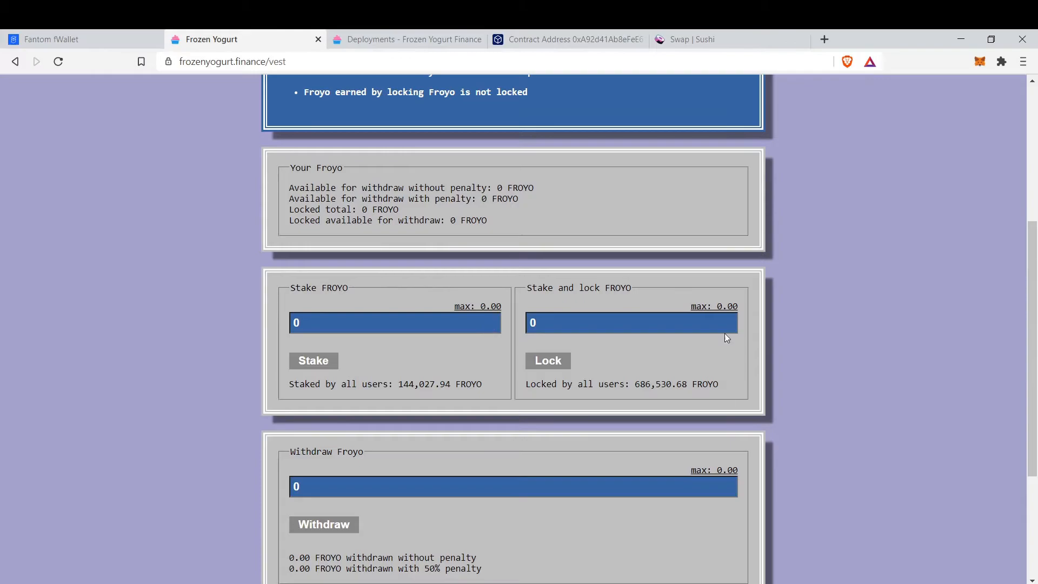
{"action": "mouse_move", "coordinate": [620, 344]}
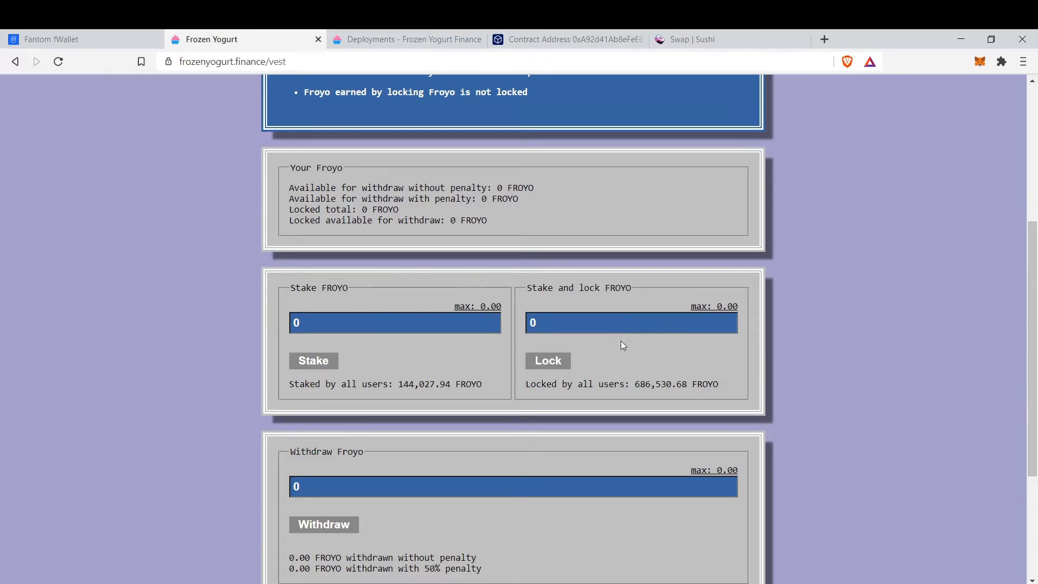
{"action": "scroll", "scroll_direction": "down", "scroll_amount": 3}
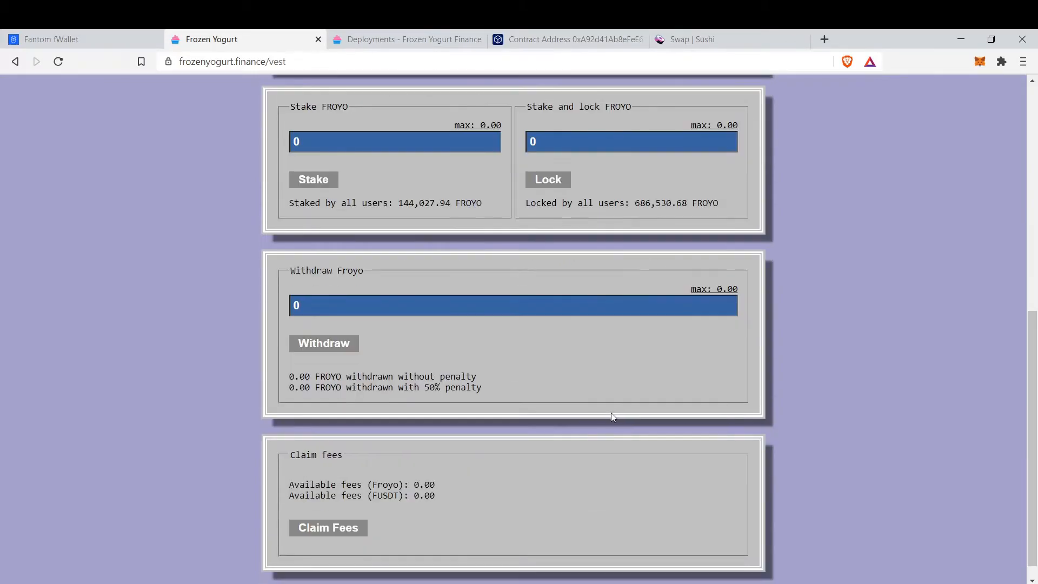
{"action": "mouse_move", "coordinate": [449, 441]}
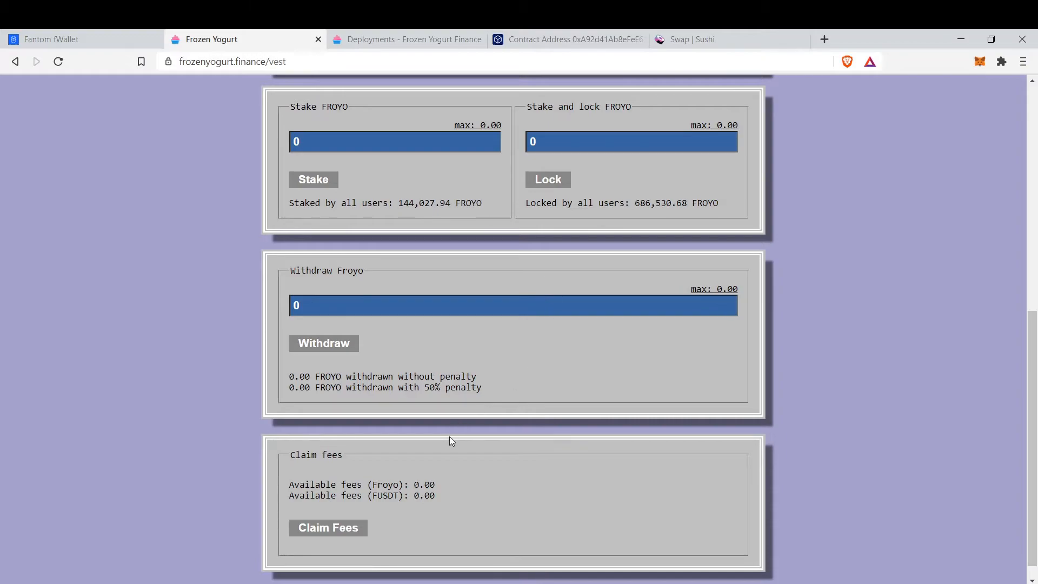
{"action": "mouse_move", "coordinate": [337, 387]}
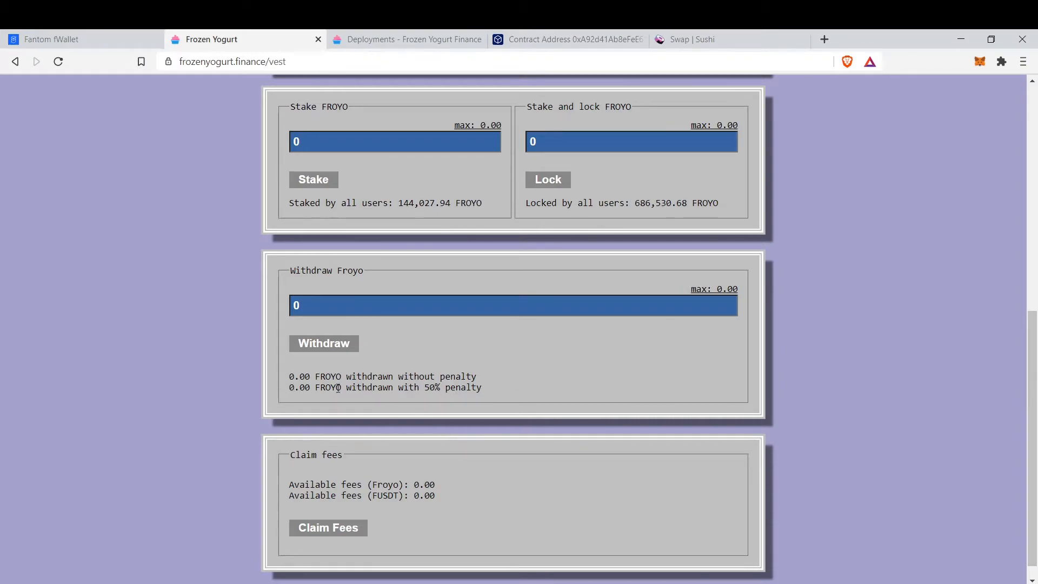
{"action": "mouse_move", "coordinate": [409, 400]}
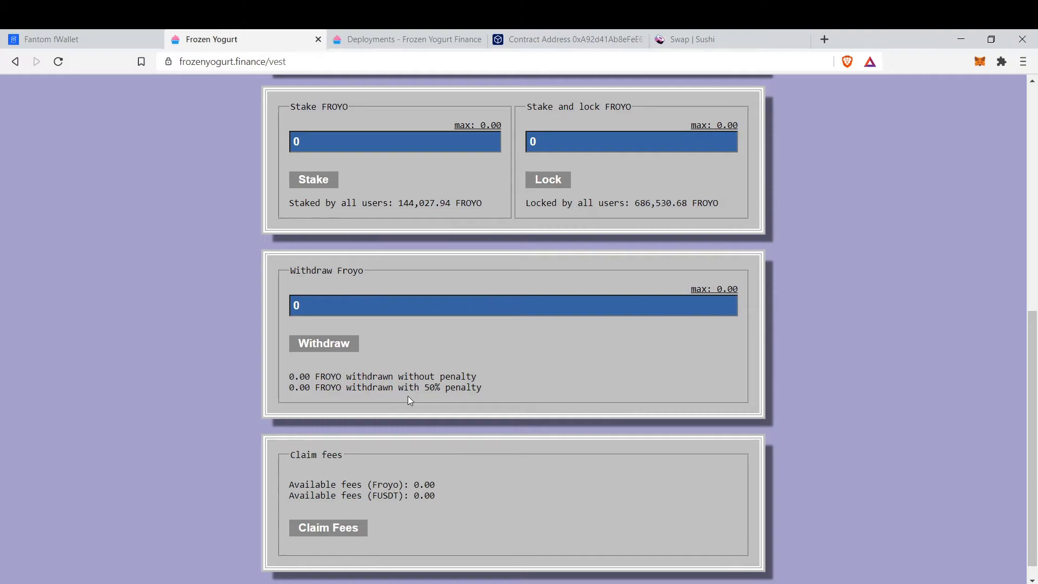
{"action": "mouse_move", "coordinate": [387, 405]}
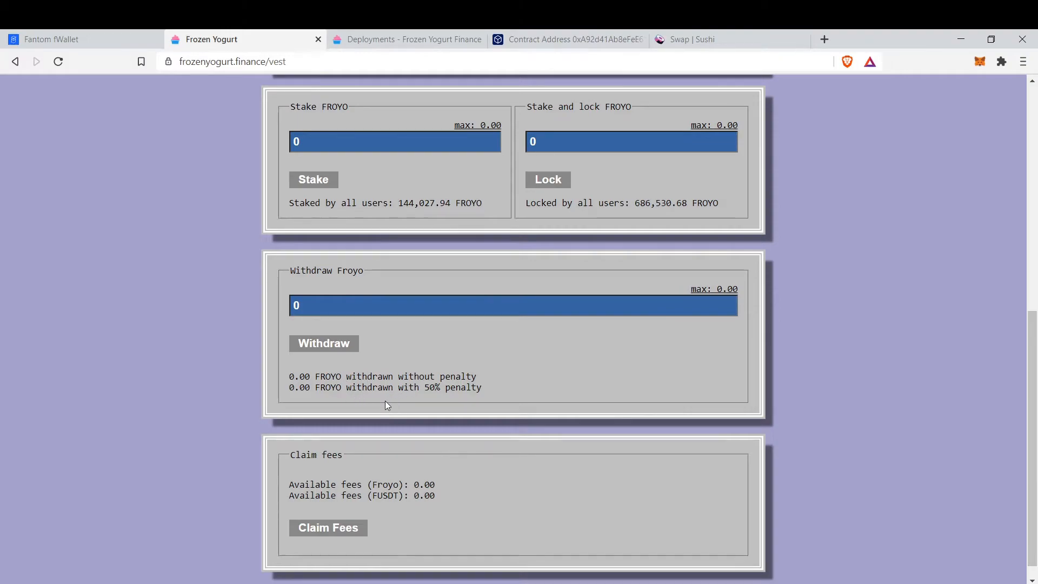
{"action": "mouse_move", "coordinate": [399, 408]}
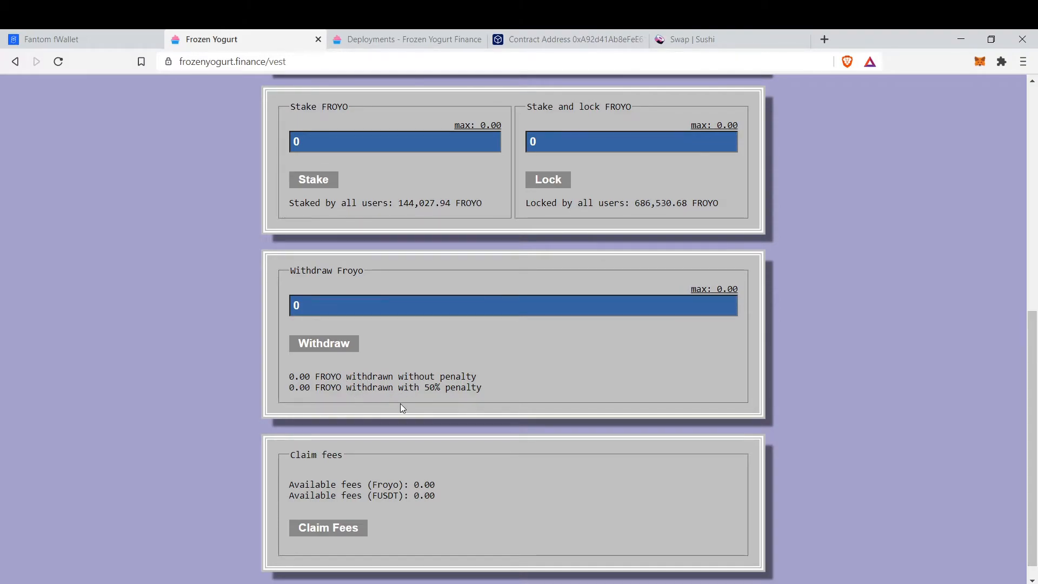
{"action": "mouse_move", "coordinate": [433, 397]}
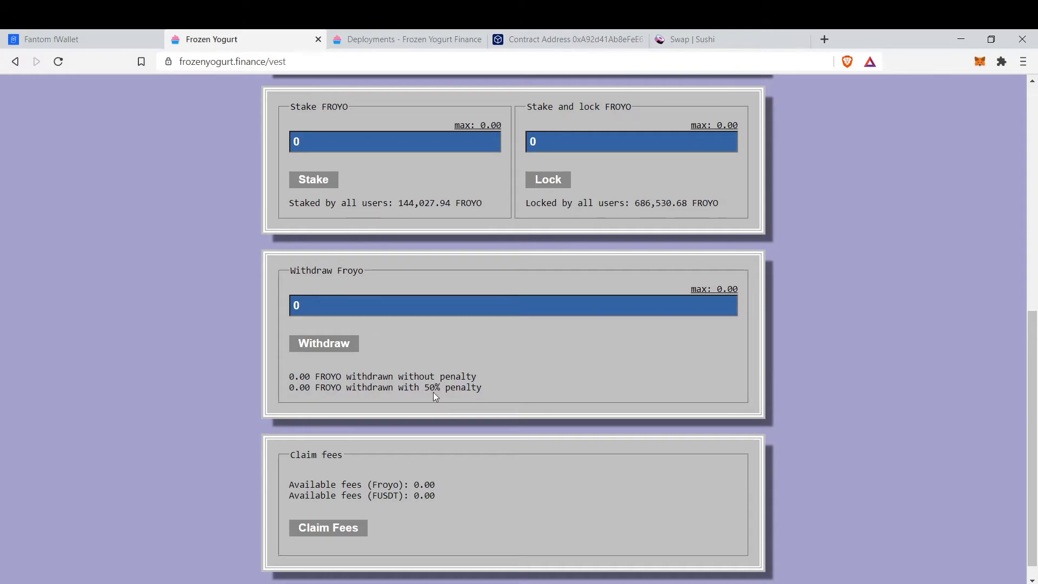
{"action": "scroll", "scroll_direction": "up", "scroll_amount": 3}
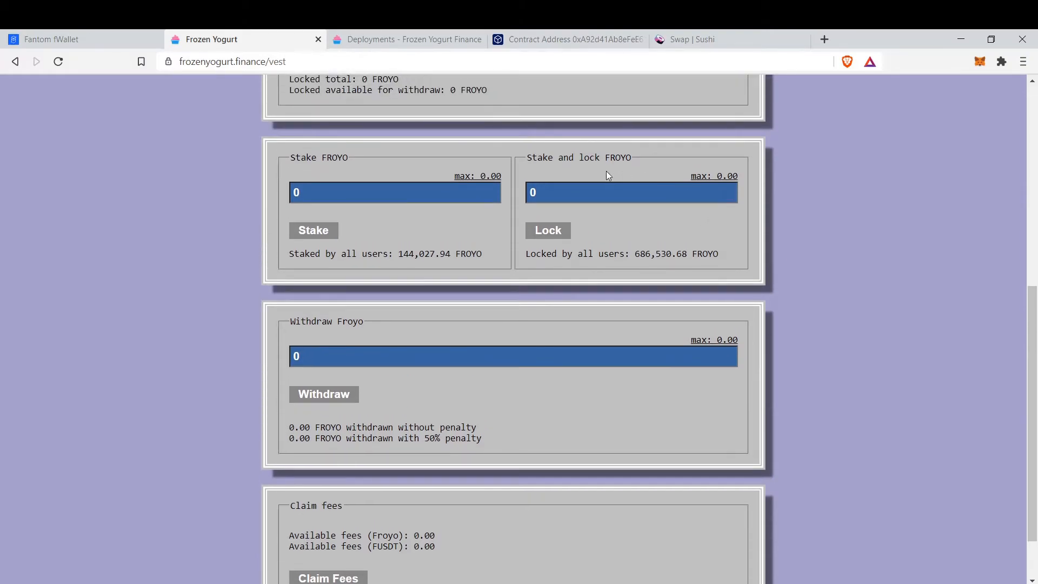
{"action": "mouse_move", "coordinate": [685, 200]}
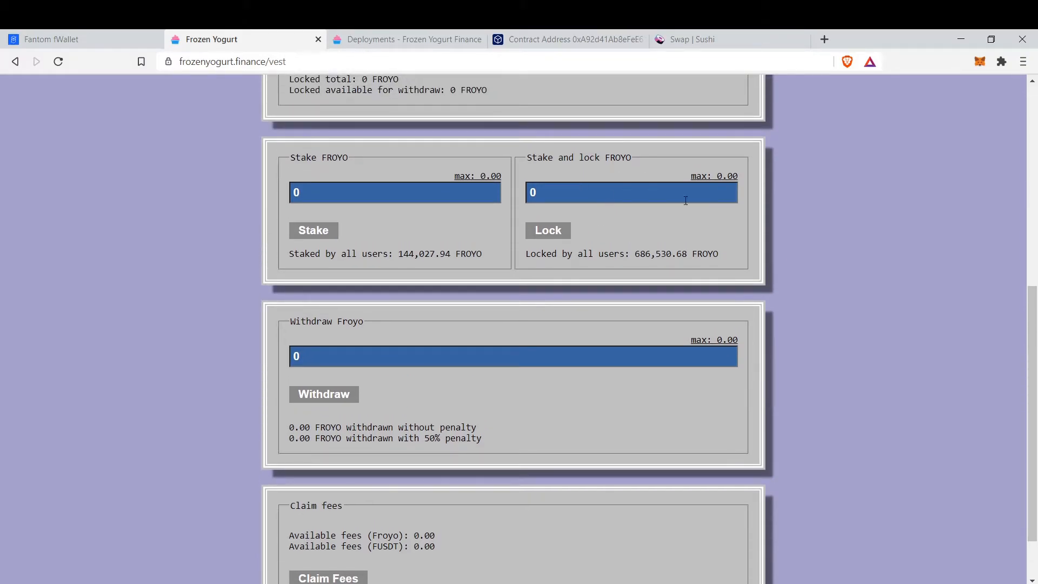
{"action": "mouse_move", "coordinate": [629, 235]}
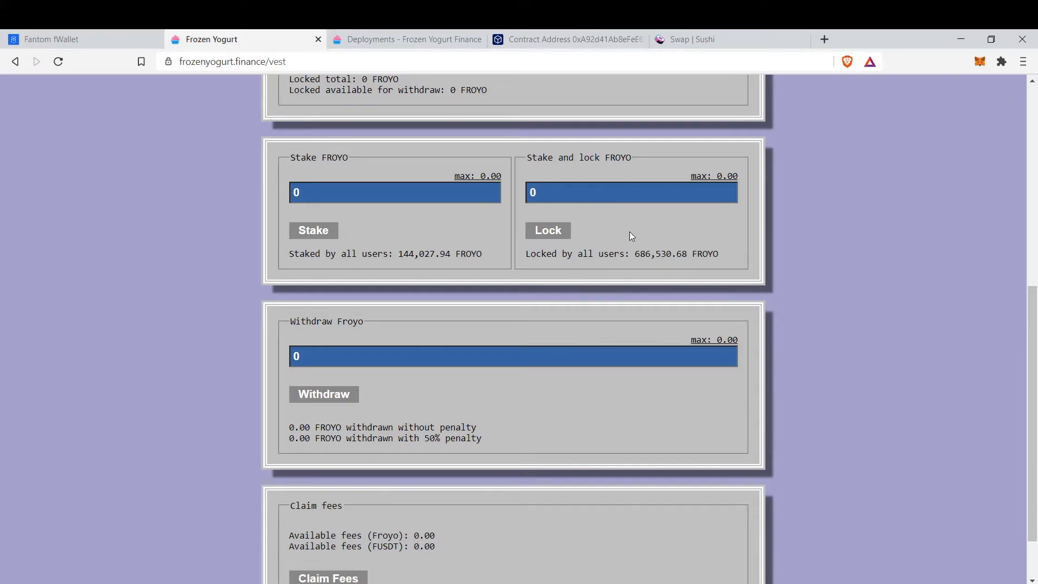
{"action": "mouse_move", "coordinate": [435, 429]}
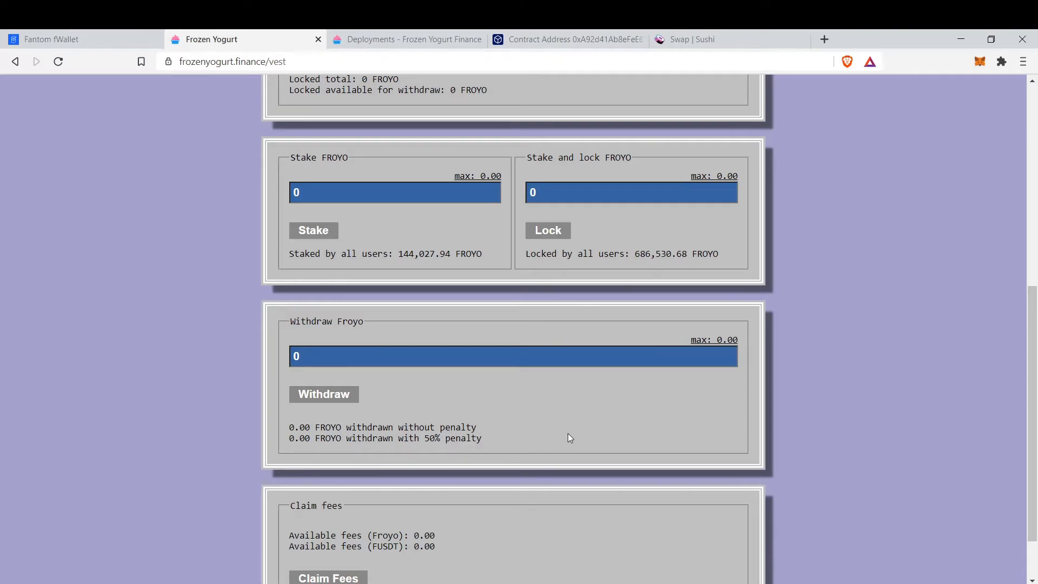
{"action": "scroll", "scroll_direction": "up", "scroll_amount": 3}
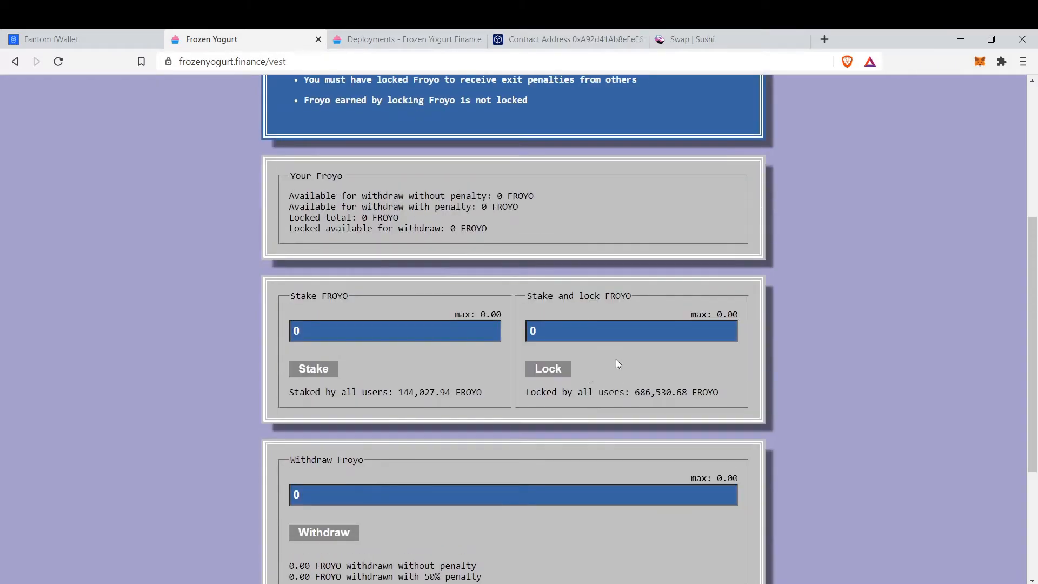
{"action": "scroll", "scroll_direction": "up", "scroll_amount": 3}
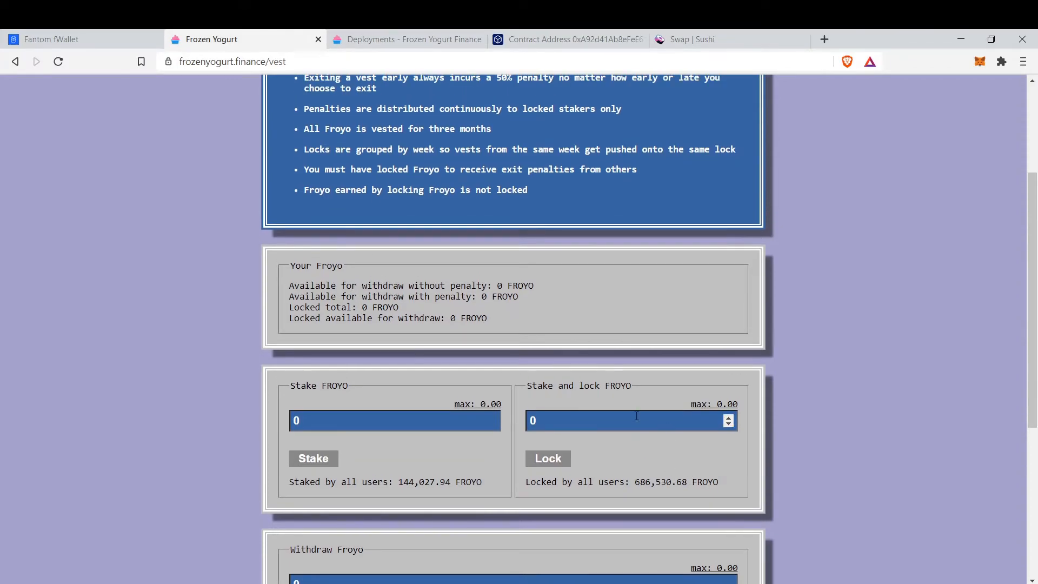
{"action": "mouse_move", "coordinate": [667, 451]}
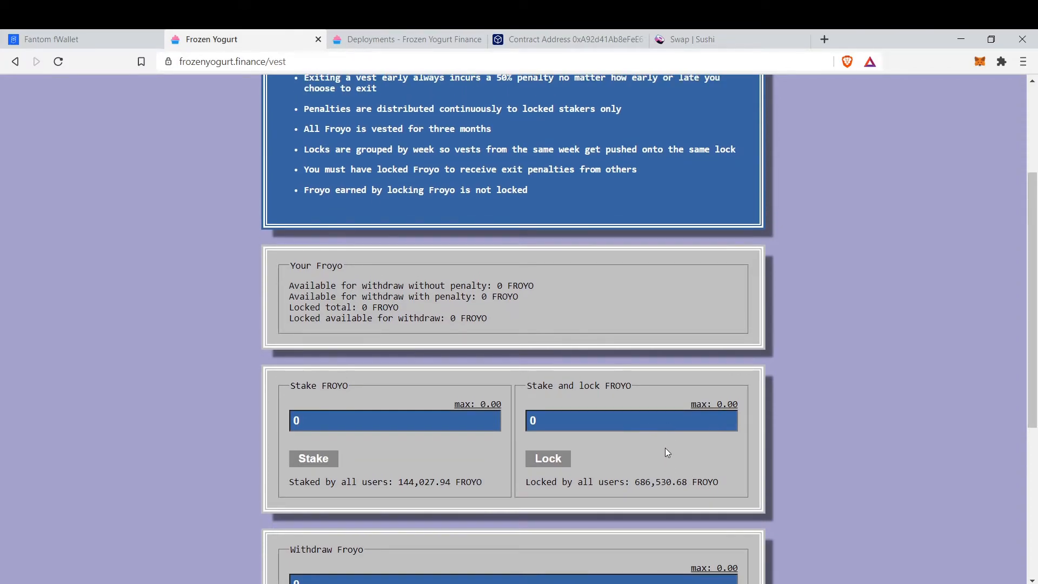
{"action": "mouse_move", "coordinate": [622, 361]}
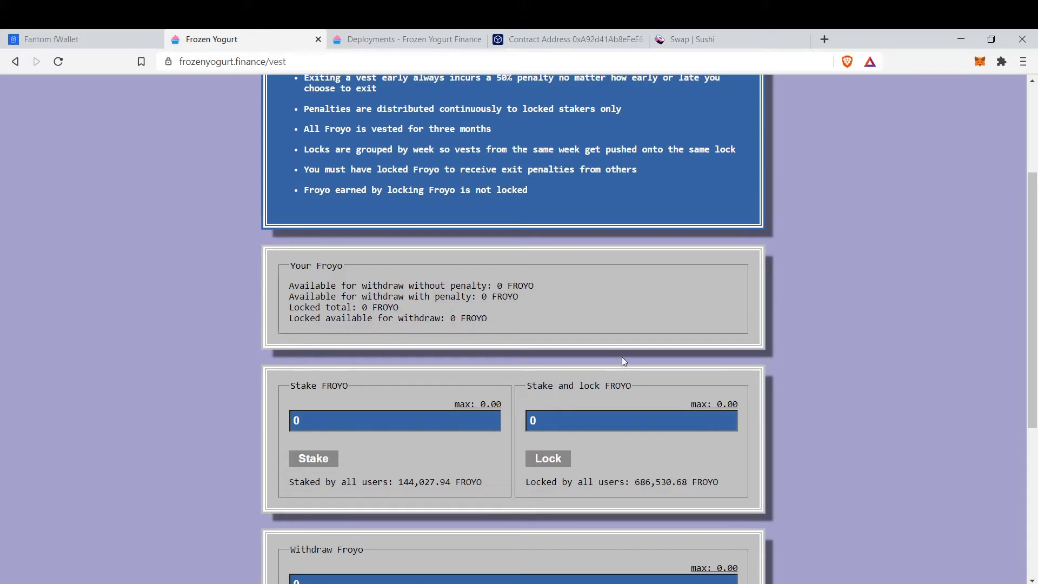
{"action": "scroll", "scroll_direction": "up", "scroll_amount": 3}
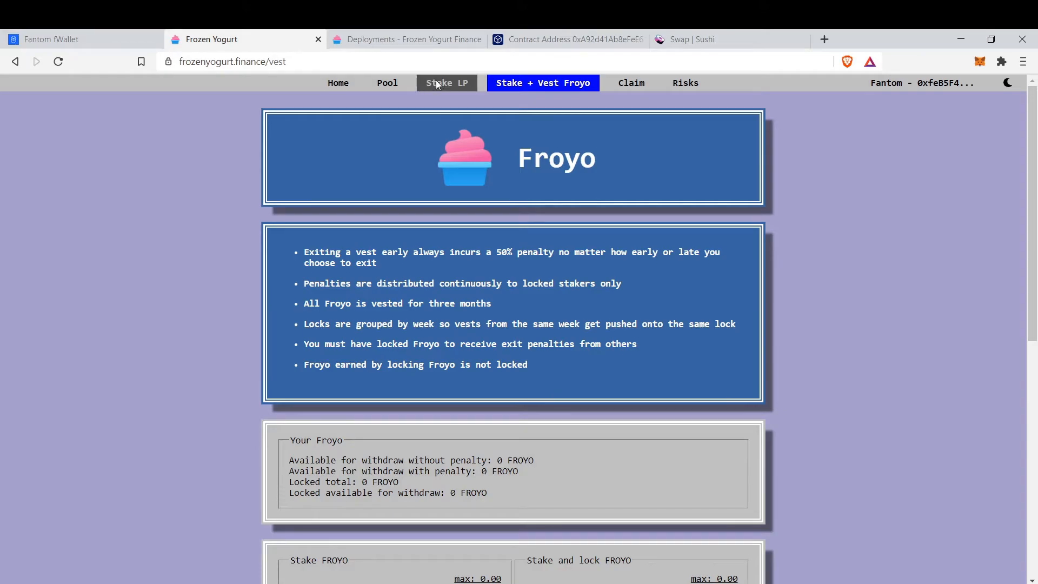
Return to the Stake LP page showing the FROYO-FTM LP Pool and the 3Pool.
{"action": "left_click", "coordinate": [446, 83]}
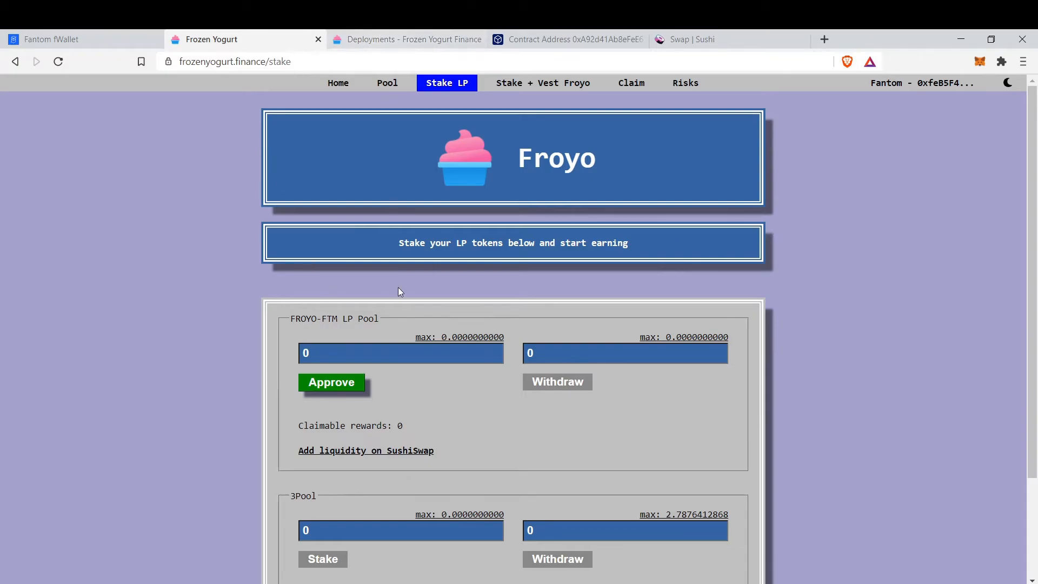
{"action": "scroll", "scroll_direction": "down", "scroll_amount": 3}
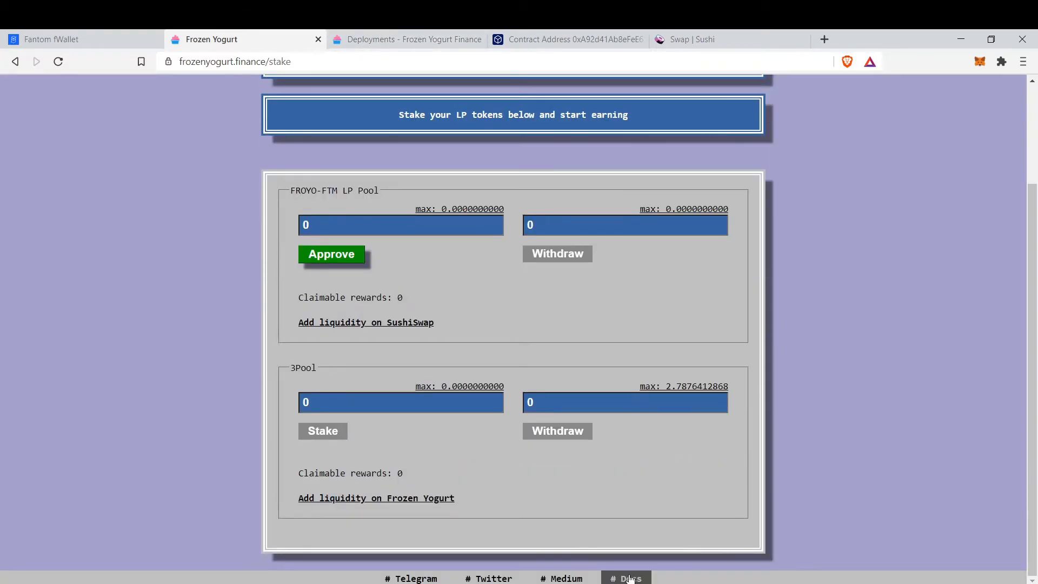
From the docs' Deployments list, follow the FROYO token address to its FTMScan contract page.
{"action": "left_click", "coordinate": [406, 39]}
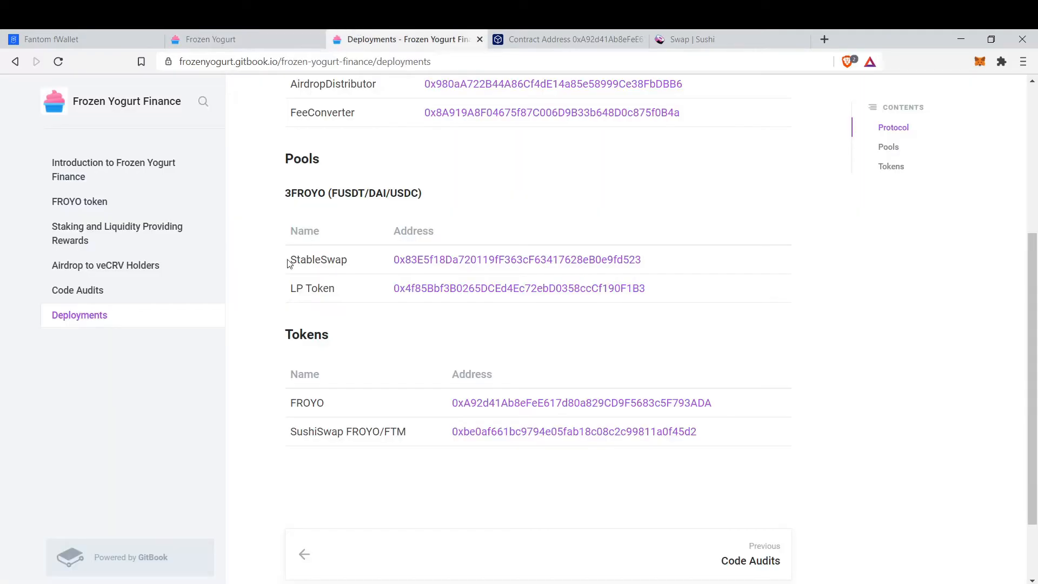
{"action": "mouse_move", "coordinate": [294, 311]}
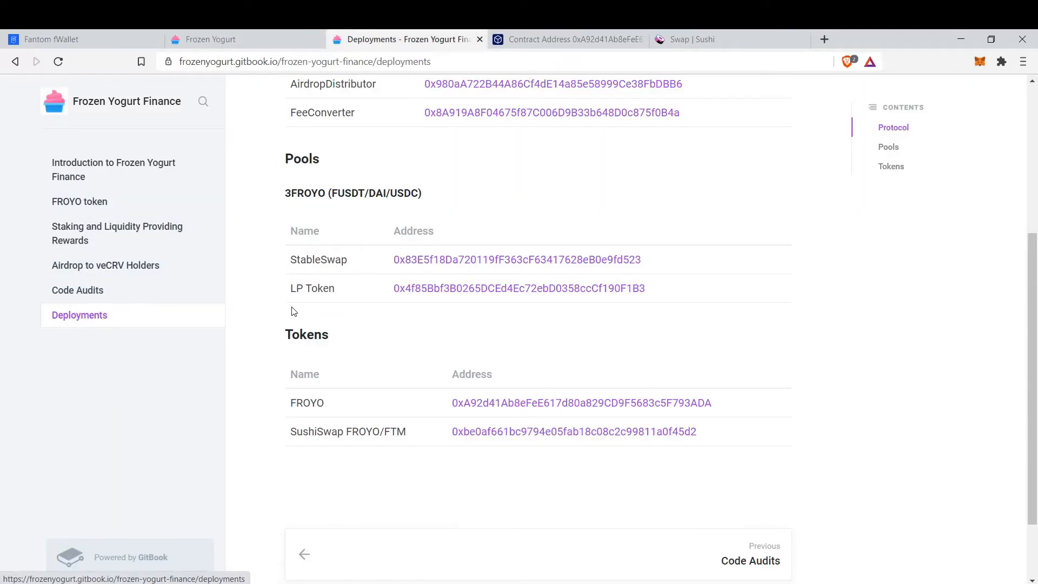
{"action": "scroll", "scroll_direction": "up", "scroll_amount": 3}
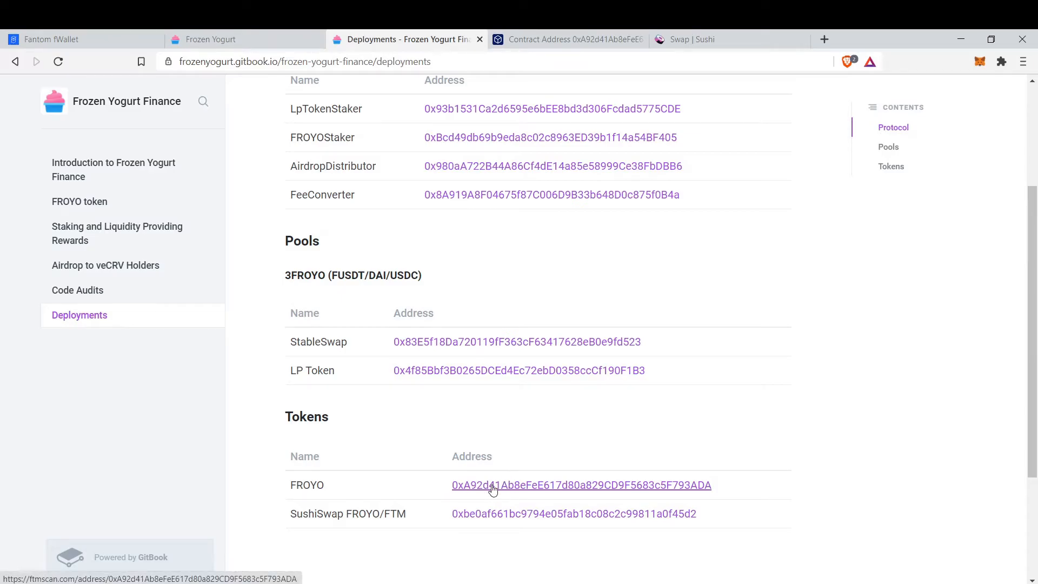
{"action": "left_click", "coordinate": [581, 484]}
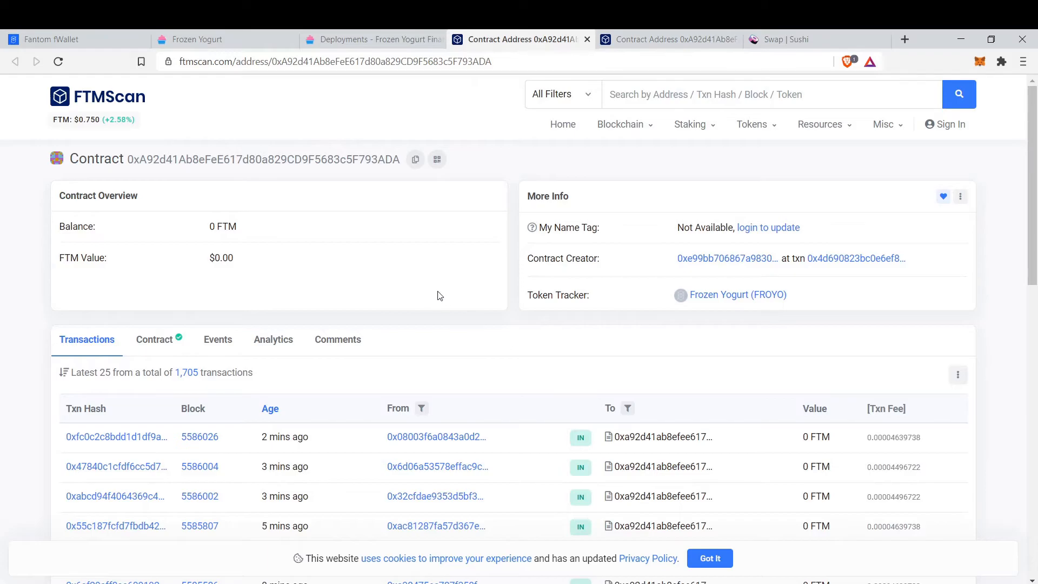
Copy the FROYO contract address from FTMScan and bring it into SushiSwap's token search.
{"action": "left_click", "coordinate": [415, 159]}
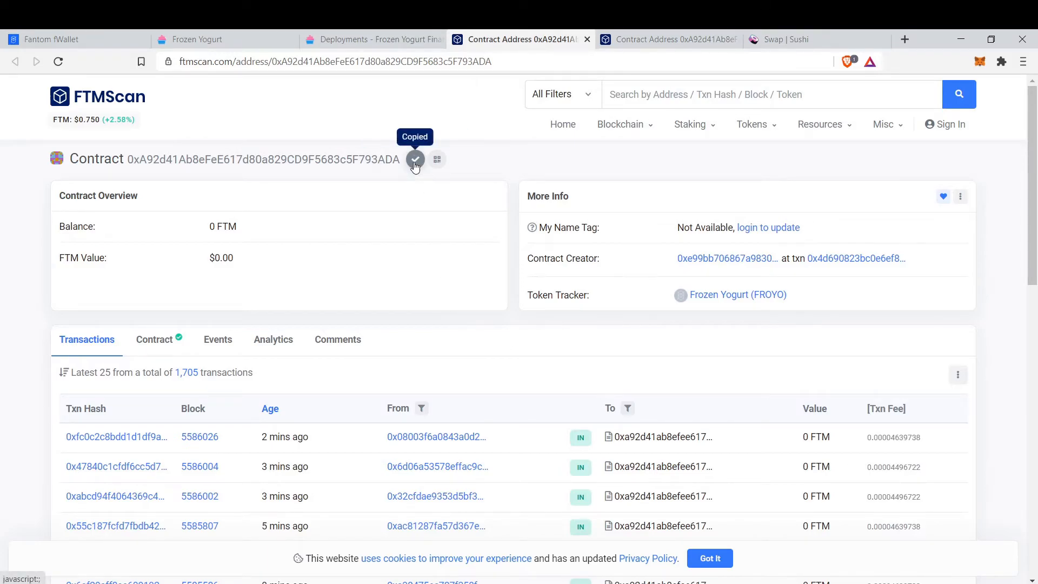
{"action": "left_click", "coordinate": [787, 39]}
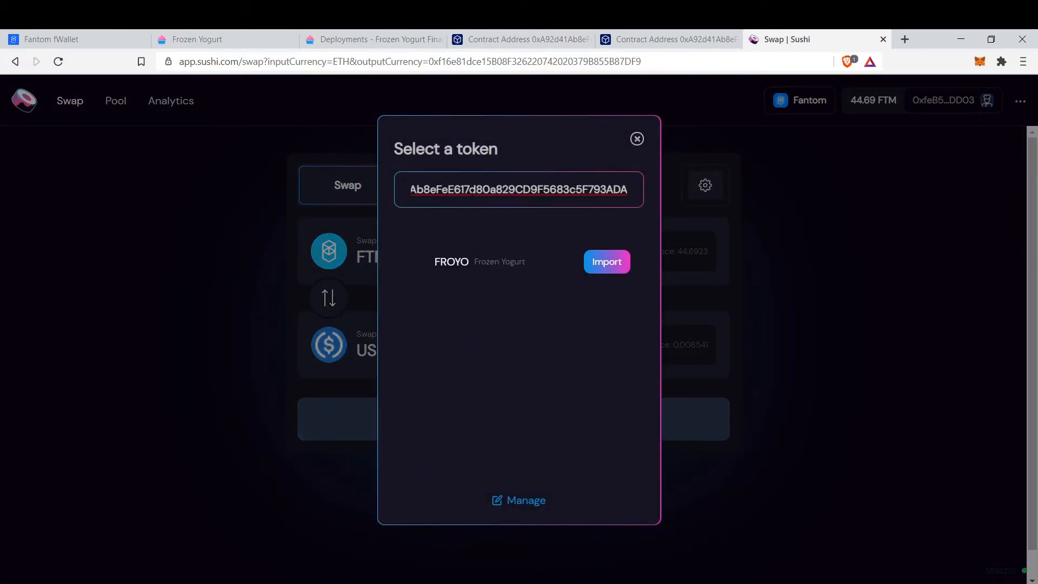
Import FROYO into SushiSwap as the output token of an FTM swap.
{"action": "left_click", "coordinate": [605, 261]}
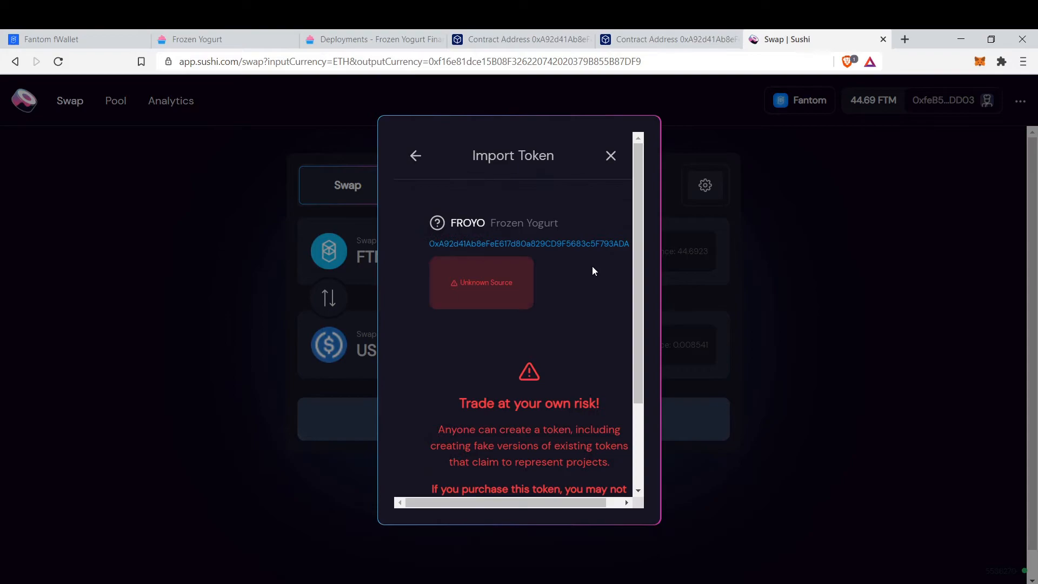
{"action": "scroll", "scroll_direction": "down", "scroll_amount": 3}
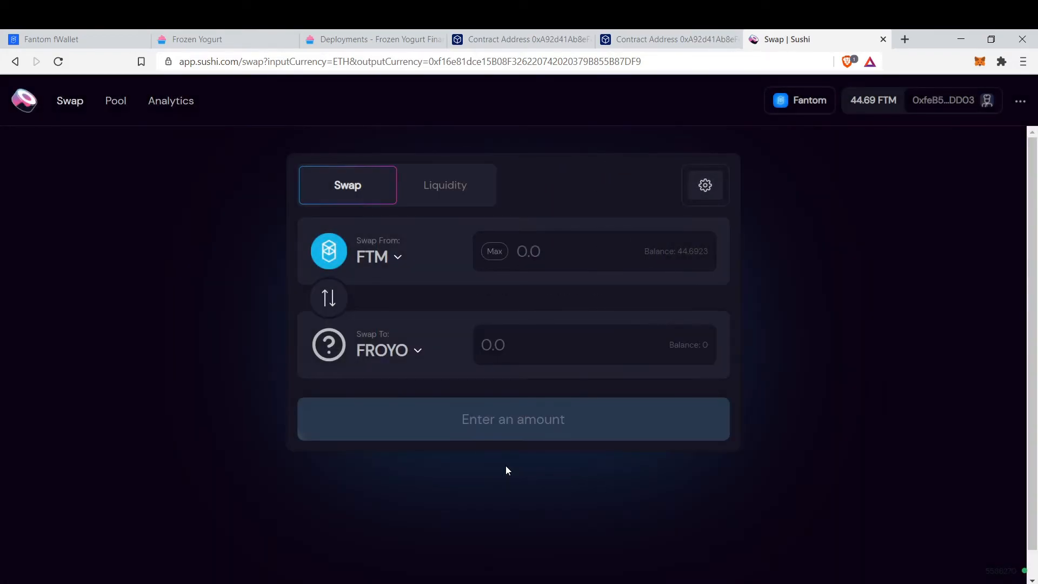
{"action": "mouse_move", "coordinate": [565, 306]}
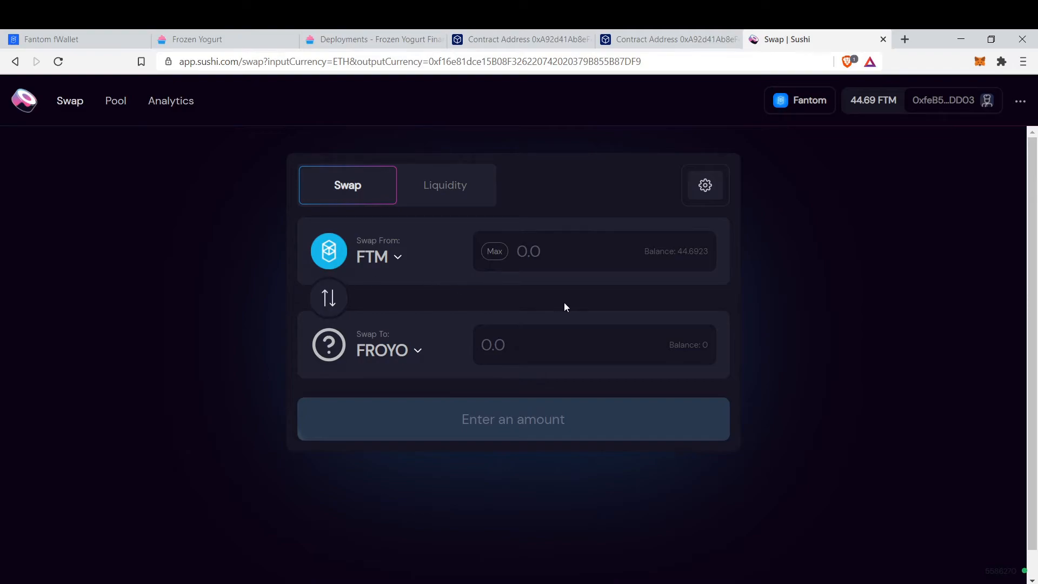
{"action": "mouse_move", "coordinate": [467, 296]}
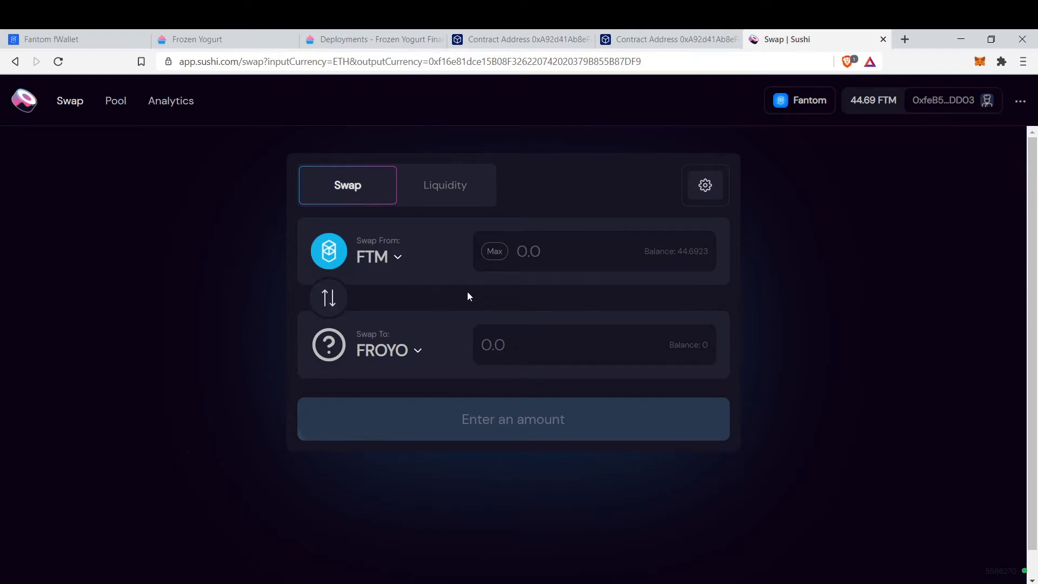
{"action": "mouse_move", "coordinate": [493, 251]}
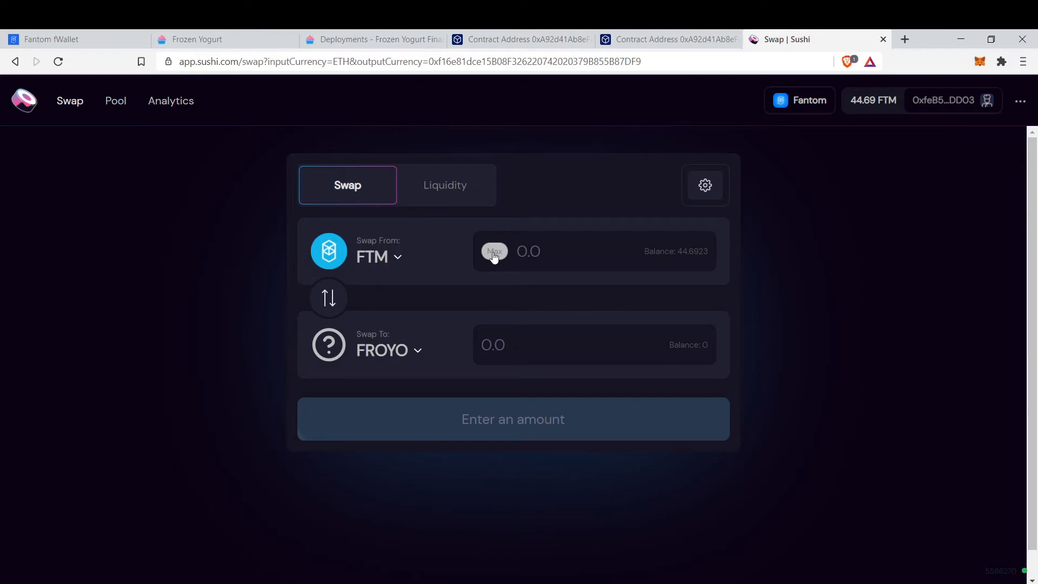
Enter the full 44.68 FTM balance for about 39.43 FROYO and check the price both ways.
{"action": "left_click", "coordinate": [494, 252]}
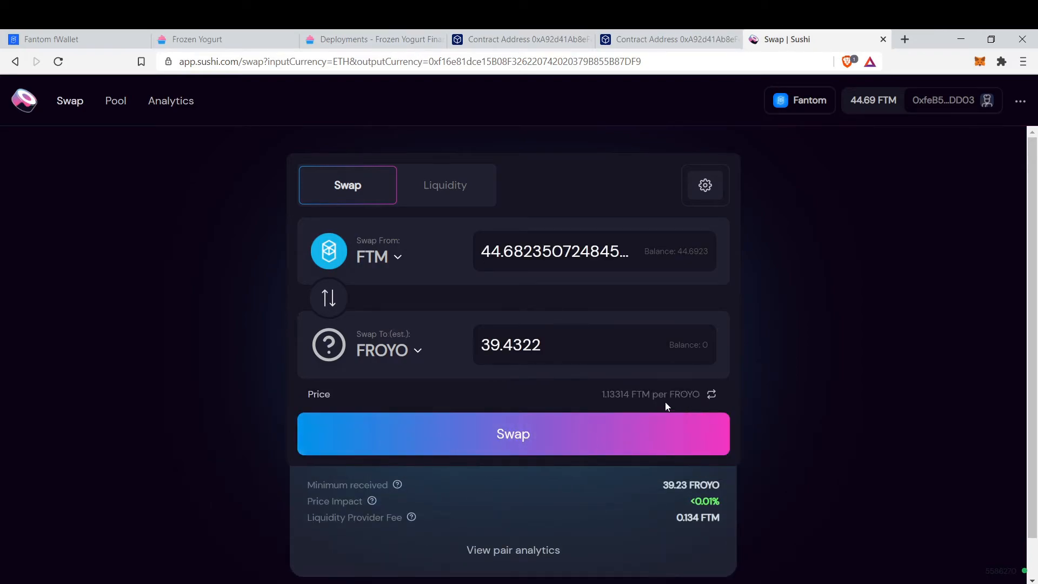
{"action": "mouse_move", "coordinate": [711, 394]}
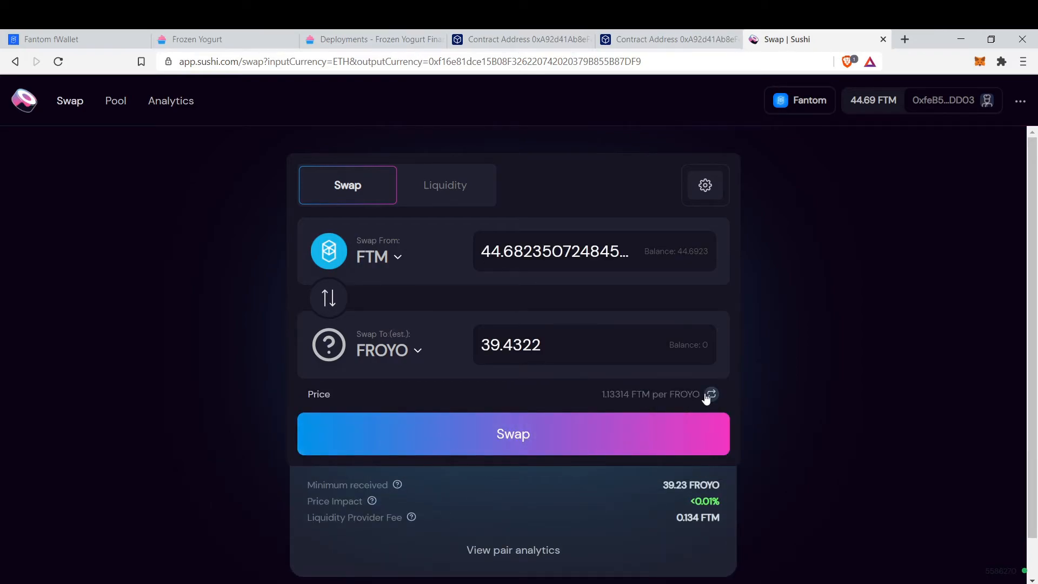
{"action": "left_click", "coordinate": [711, 394]}
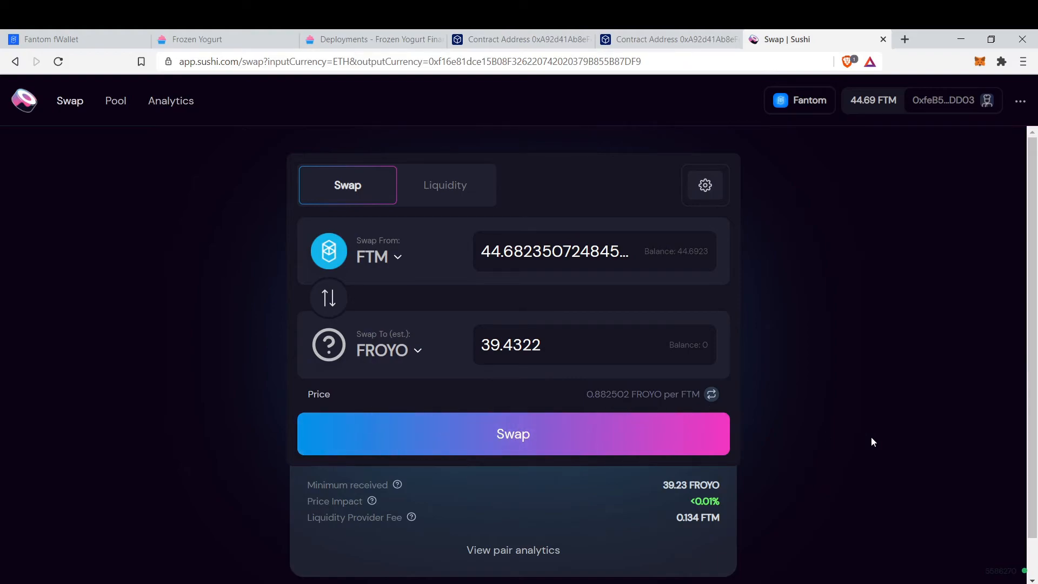
{"action": "mouse_move", "coordinate": [709, 402]}
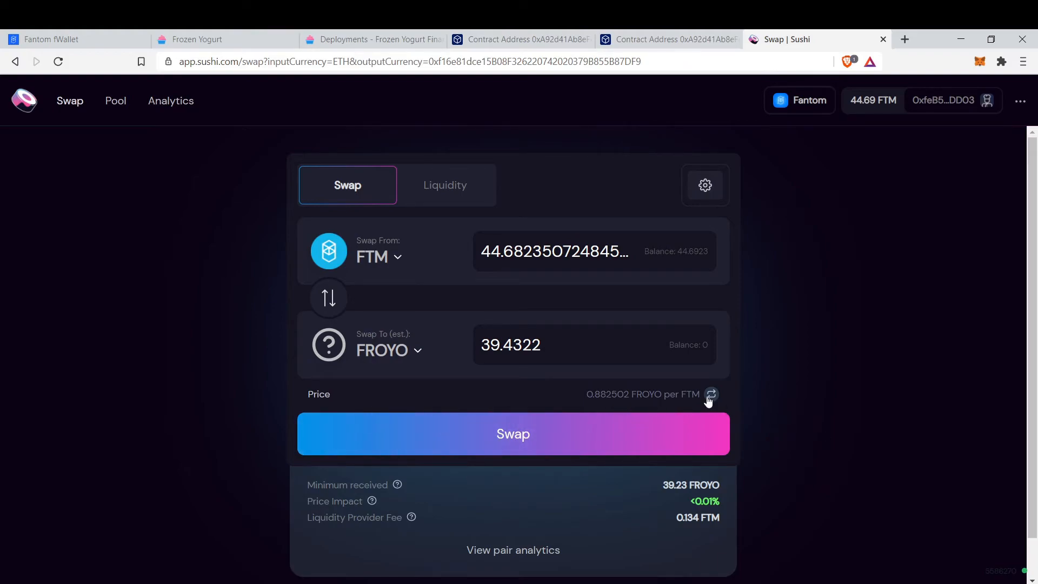
{"action": "left_click", "coordinate": [711, 394]}
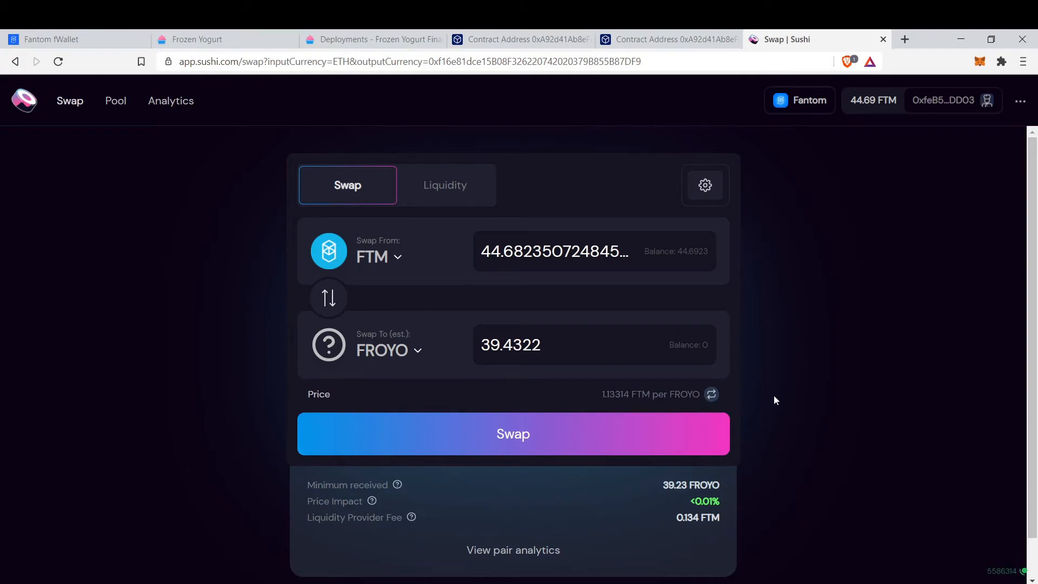
{"action": "scroll", "scroll_direction": "down", "scroll_amount": 3}
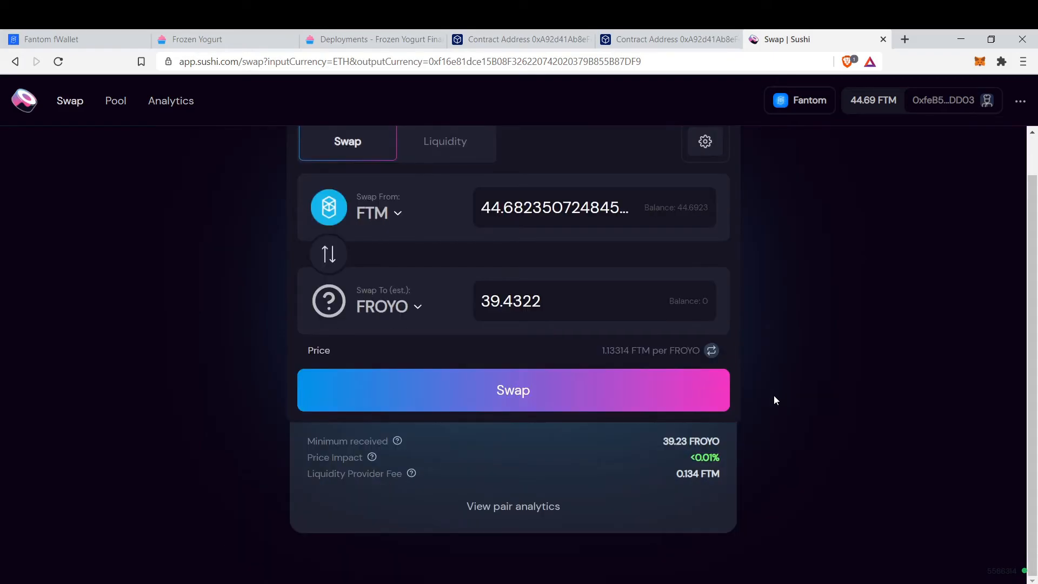
{"action": "scroll", "scroll_direction": "up", "scroll_amount": 3}
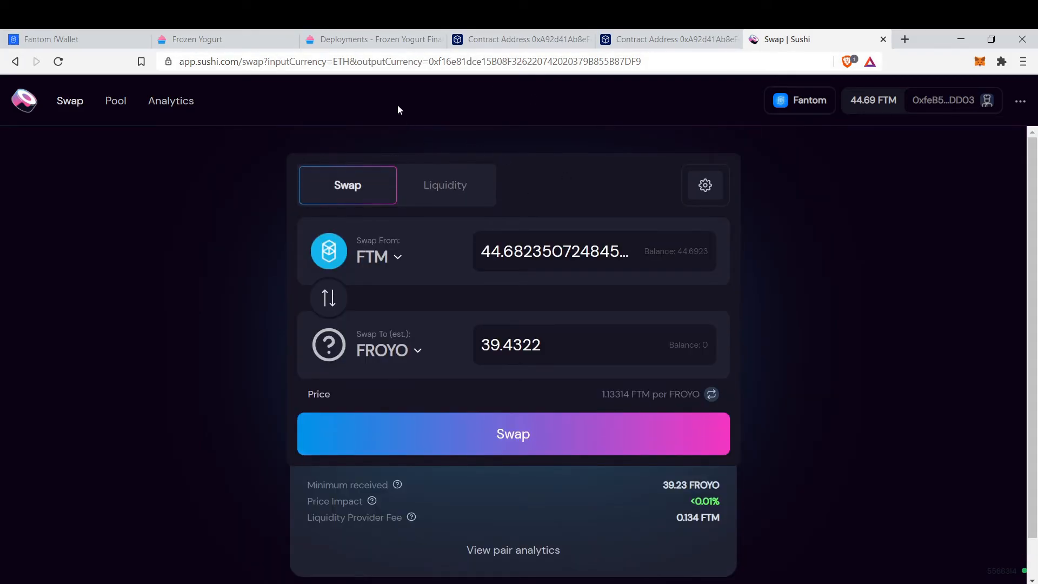
Return to Frozen Yogurt and show the FUSDT/DAI/USDC pool with 2.22 FUSDT and 2.15 DAI available.
{"action": "left_click", "coordinate": [196, 39]}
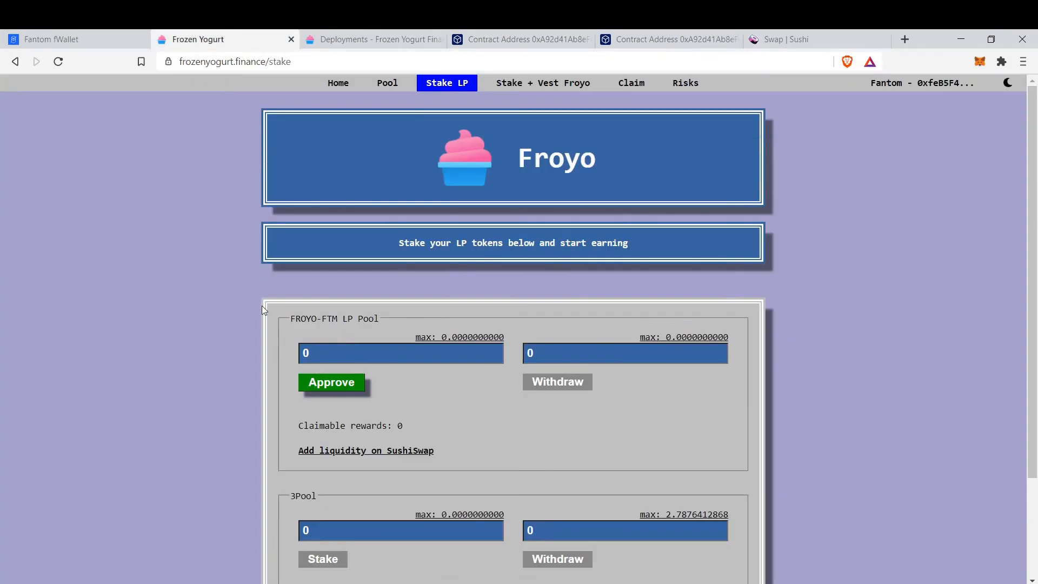
{"action": "left_click", "coordinate": [387, 83]}
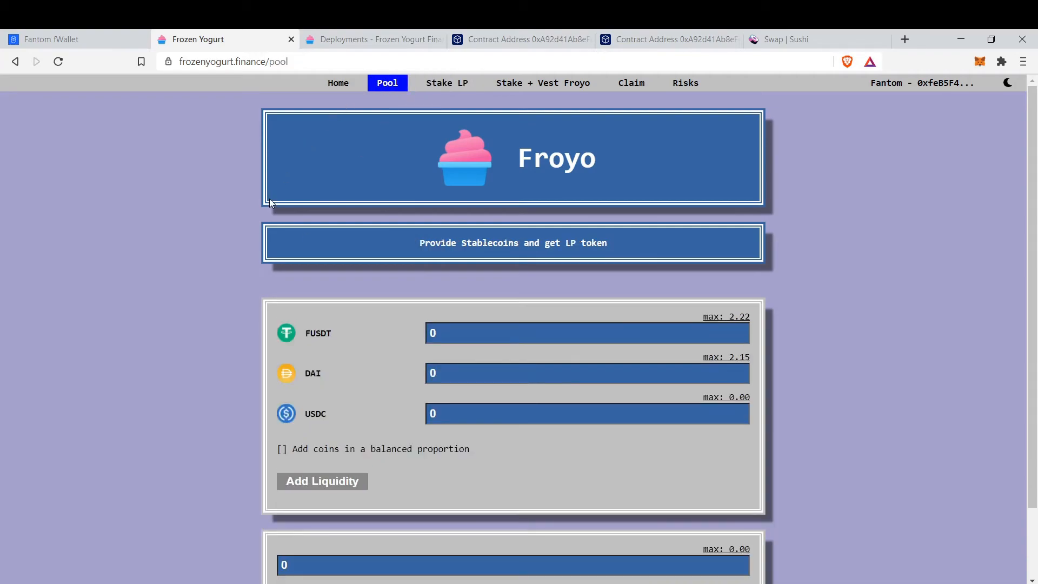
{"action": "mouse_move", "coordinate": [386, 264]}
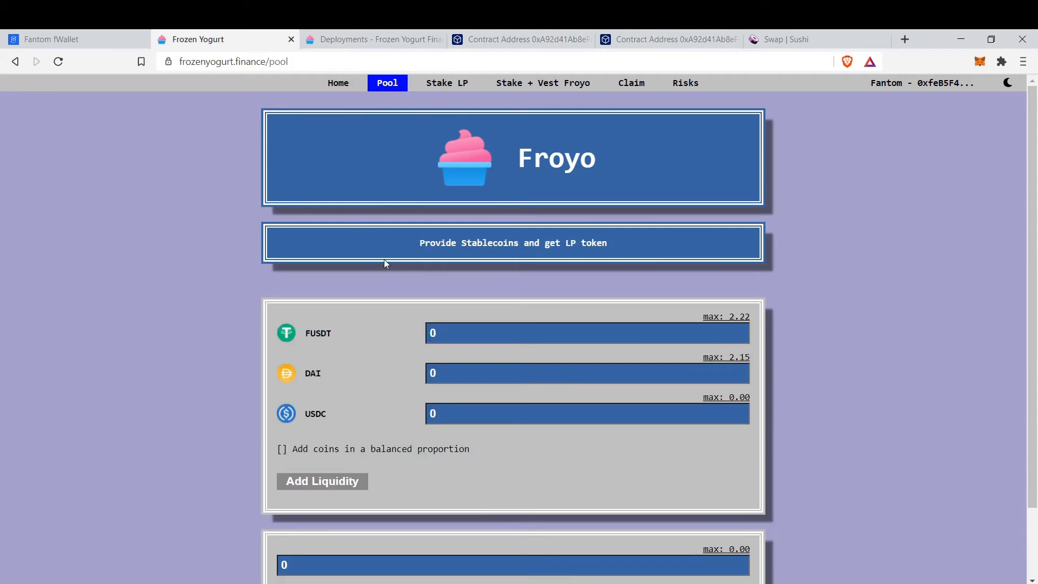
{"action": "mouse_move", "coordinate": [571, 203]}
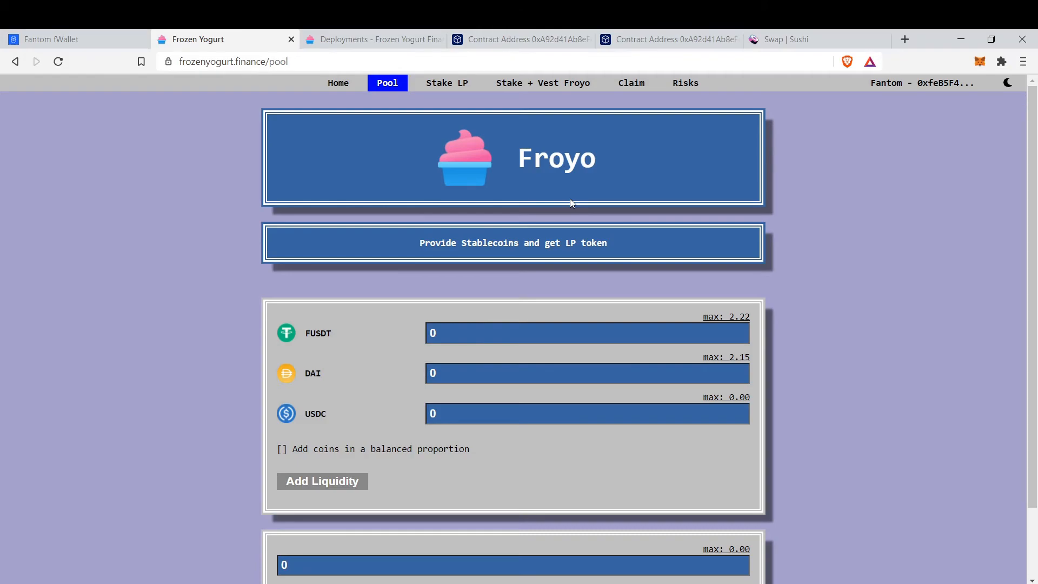
View the Risks page on audit limits, decentralized admin keys and permanent loss of peg.
{"action": "left_click", "coordinate": [684, 83]}
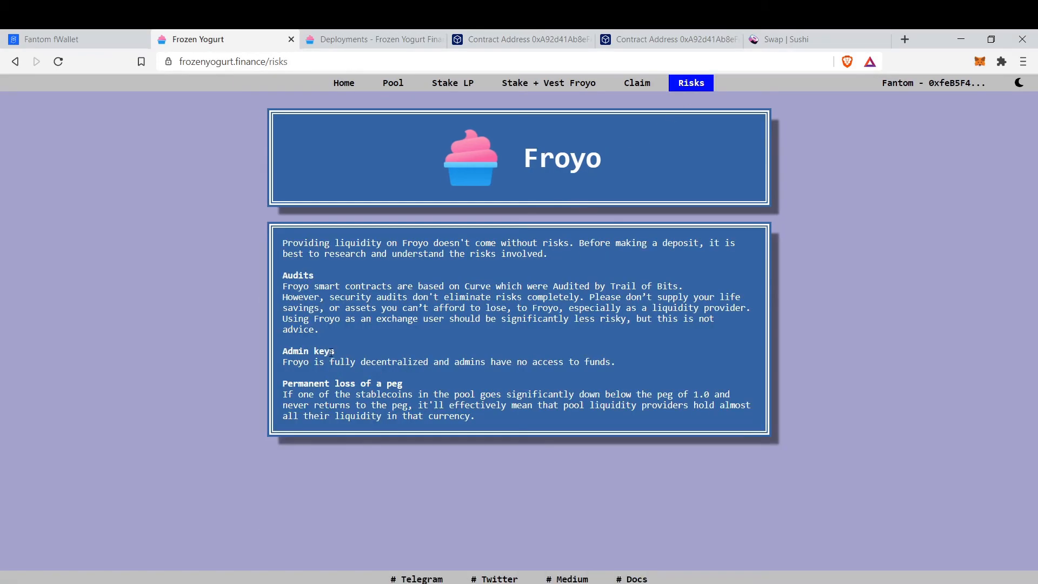
{"action": "mouse_move", "coordinate": [462, 512]}
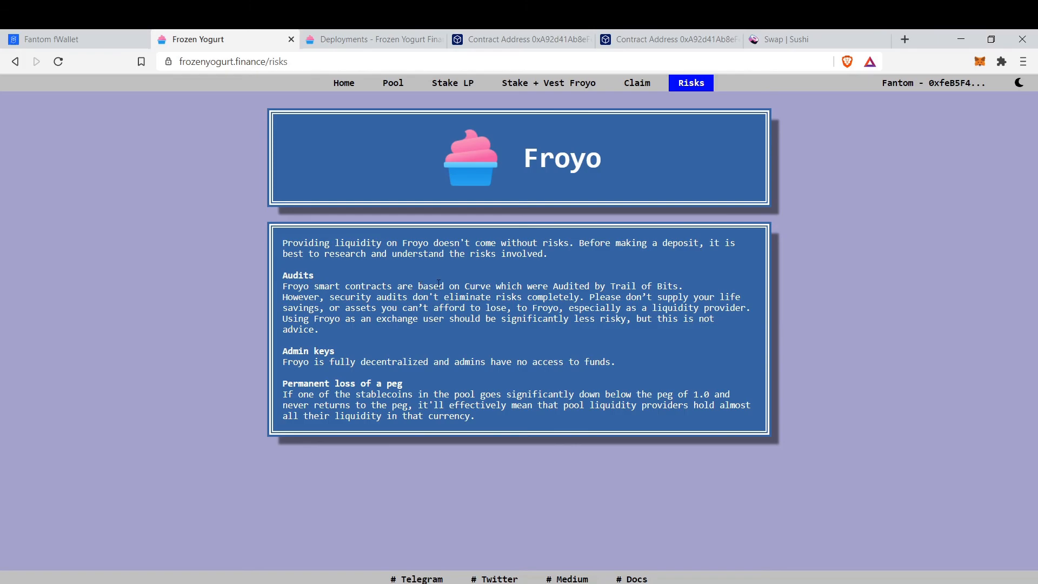
{"action": "mouse_move", "coordinate": [835, 413]}
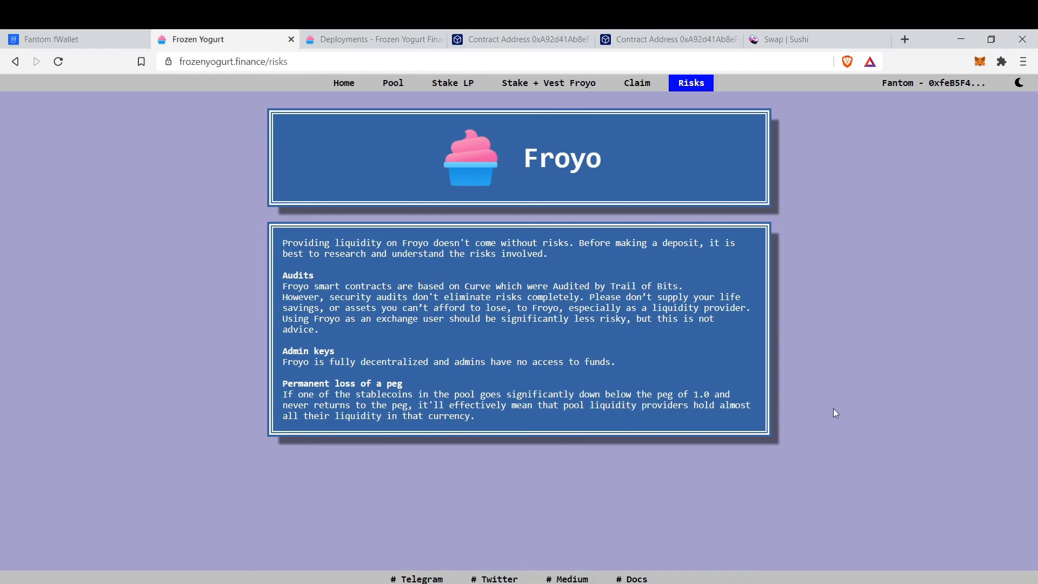
{"action": "mouse_move", "coordinate": [1001, 343]}
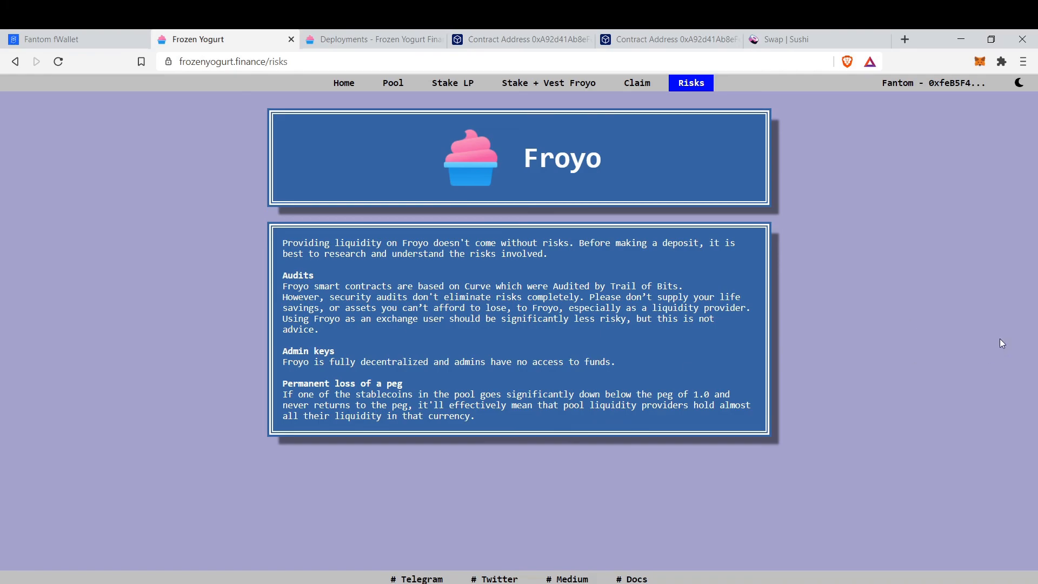
{"action": "mouse_move", "coordinate": [906, 325]}
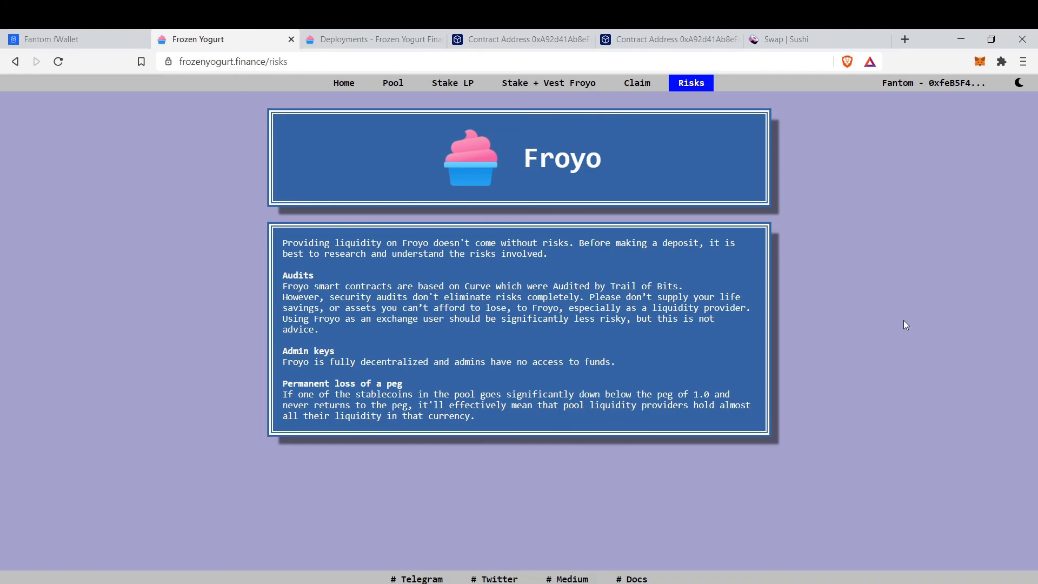
{"action": "mouse_move", "coordinate": [392, 83]}
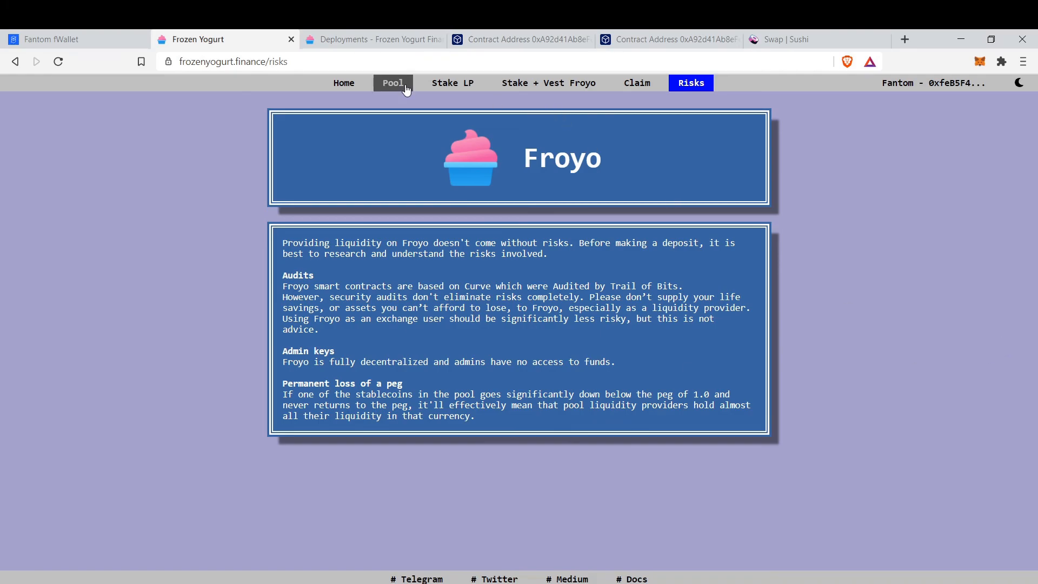
Go back to the stablecoin pool page with 2.22 FUSDT and 2.15 DAI to deposit.
{"action": "left_click", "coordinate": [393, 82]}
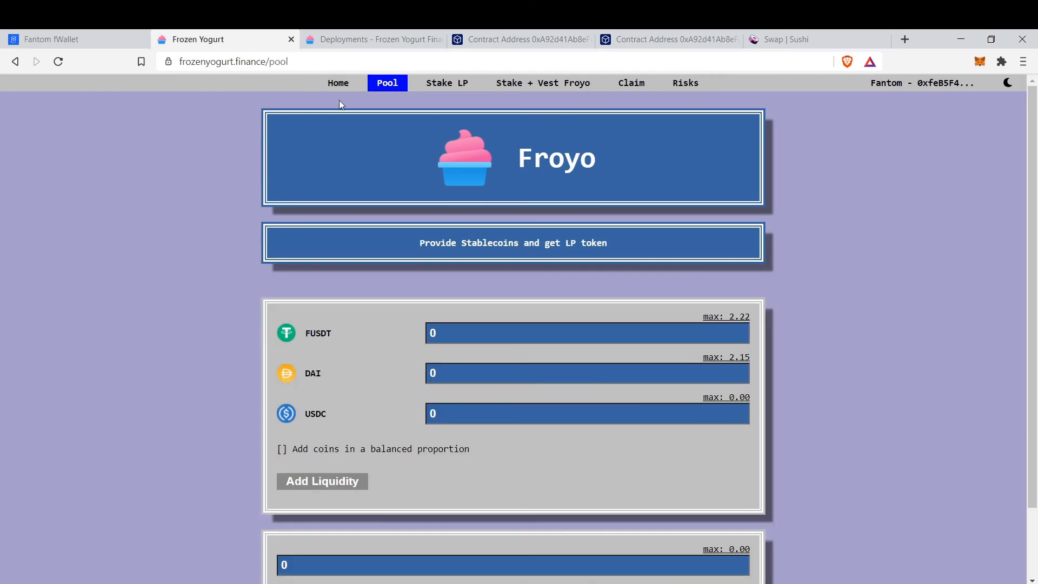
{"action": "mouse_move", "coordinate": [342, 112]}
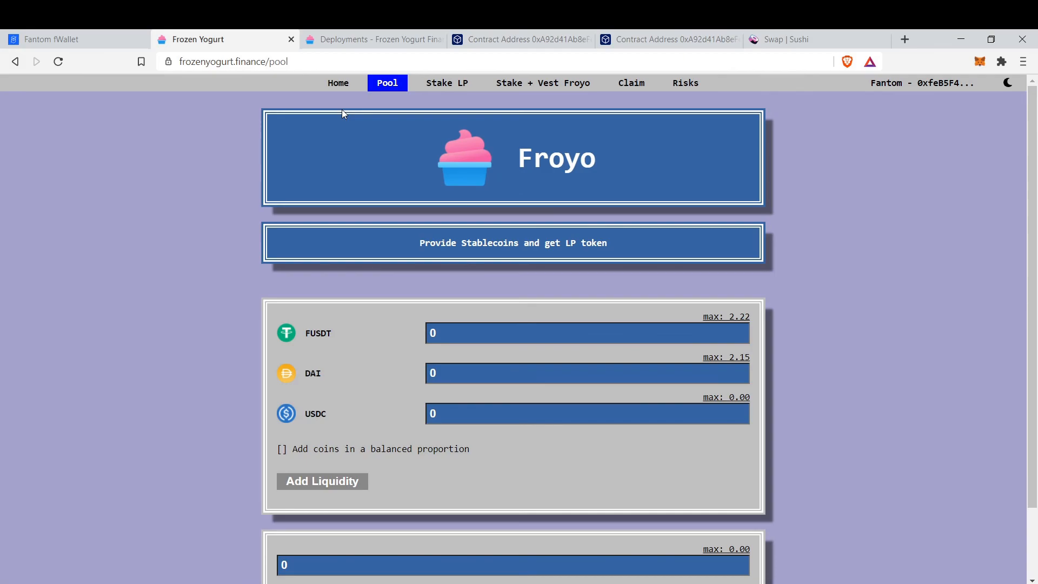
{"action": "mouse_move", "coordinate": [339, 98]}
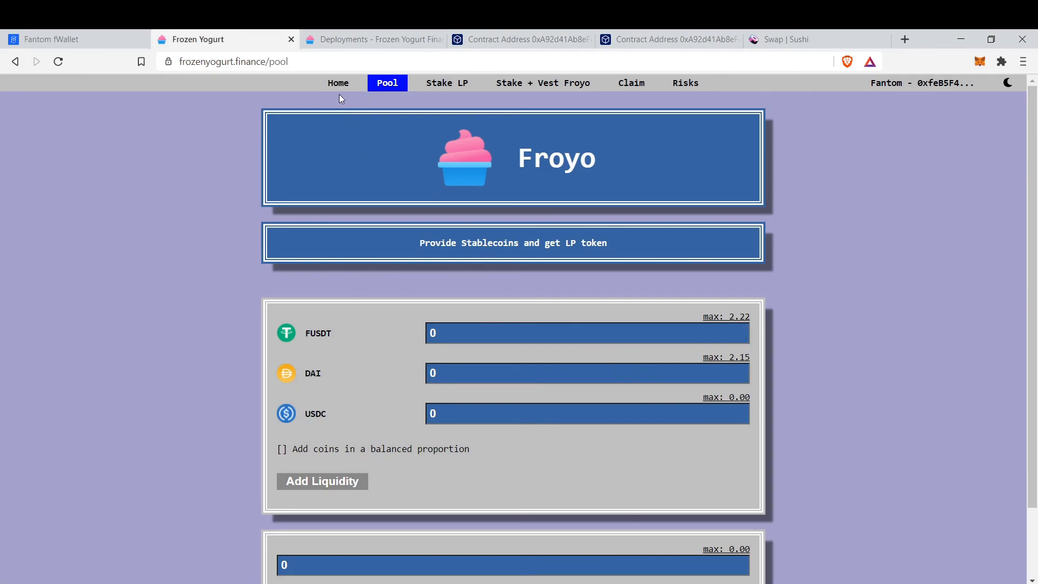
Show the home page with the FUSDT-to-DAI swap and 7,389.64% / 572.06% staking APYs.
{"action": "left_click", "coordinate": [337, 83]}
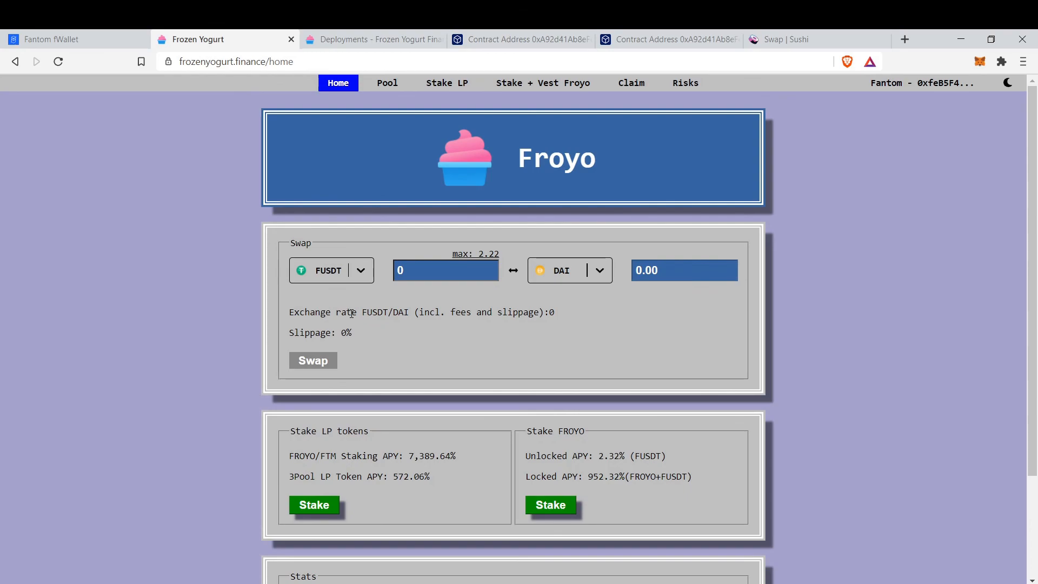
{"action": "mouse_move", "coordinate": [719, 580]}
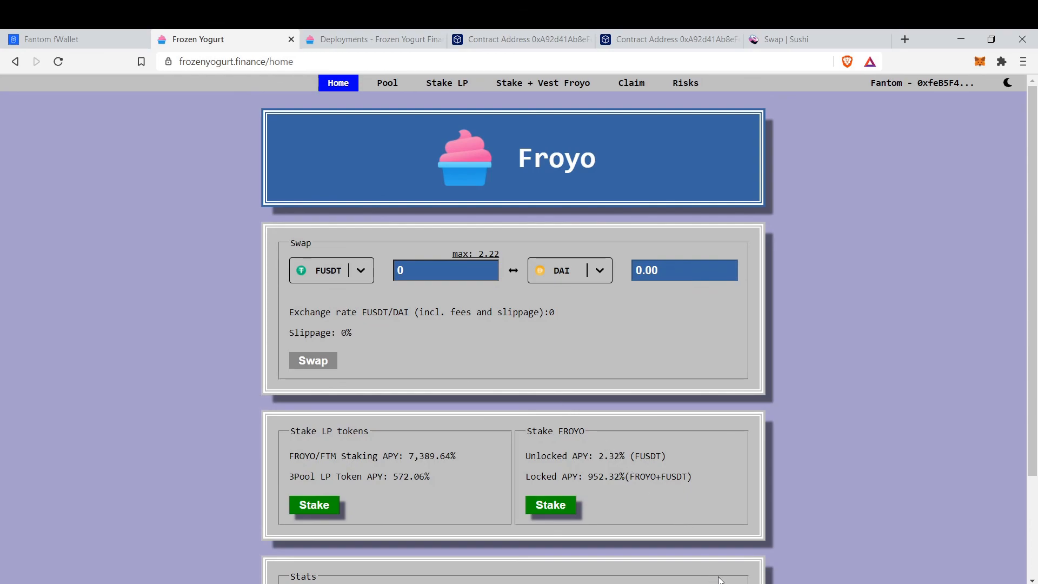